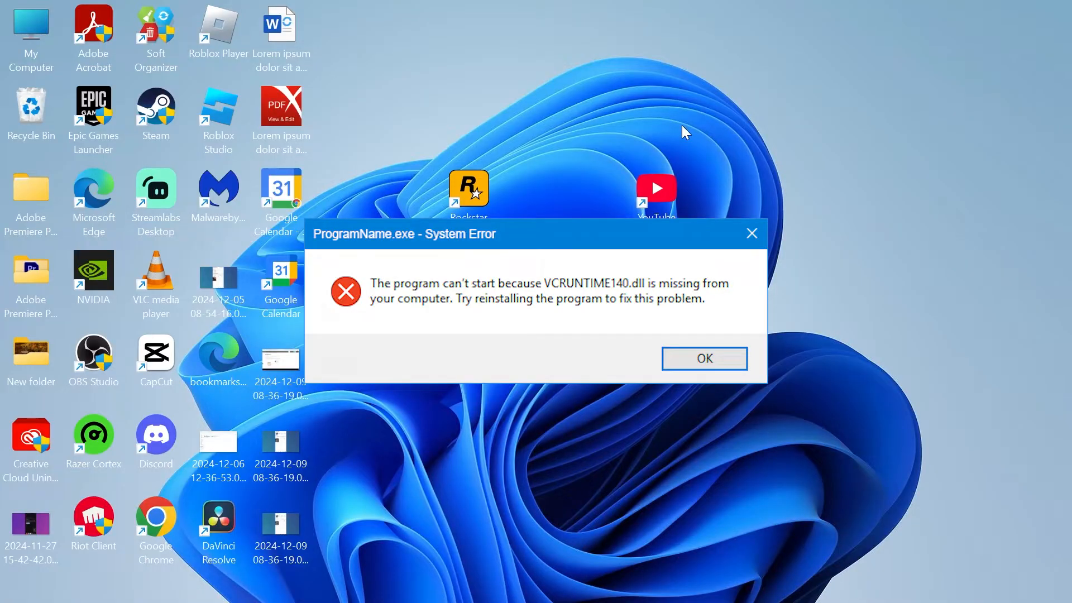
# Dismiss the ProgramName.exe system error about the missing VCRUNTIME140.dll
pyautogui.click(704, 359)
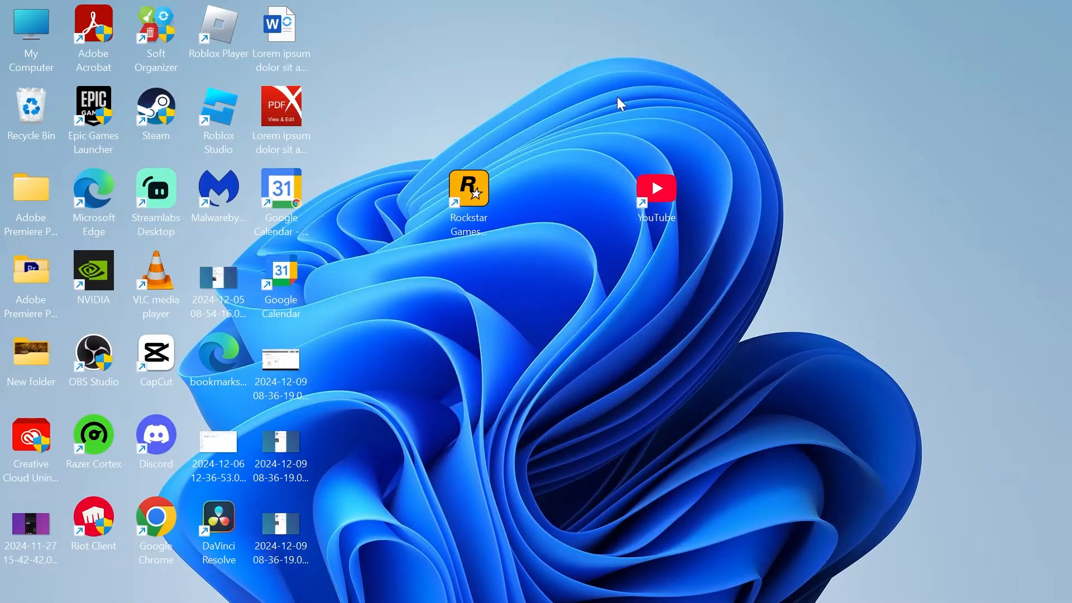
pyautogui.moveTo(641, 100)
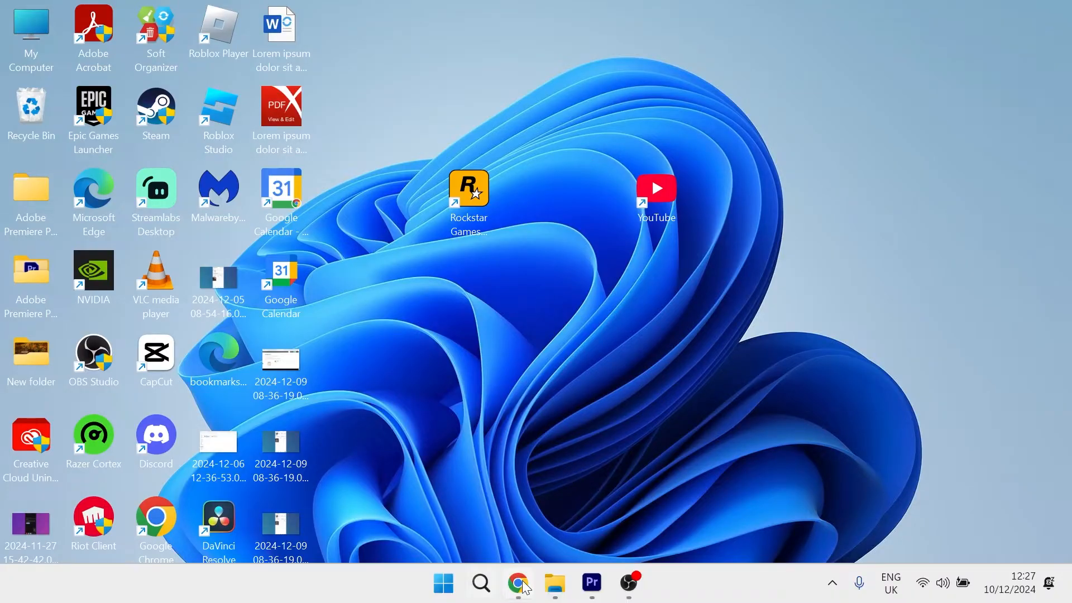
# In Chrome, follow the dll-files.com 'vcruntime140.dll free download' search result
pyautogui.click(517, 583)
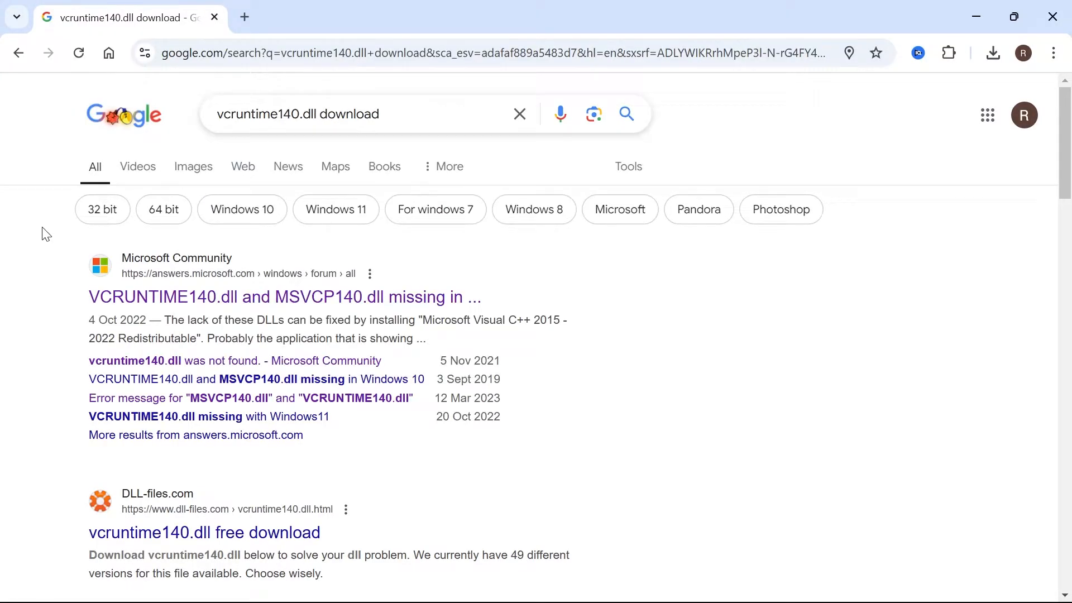
pyautogui.scroll(-3)
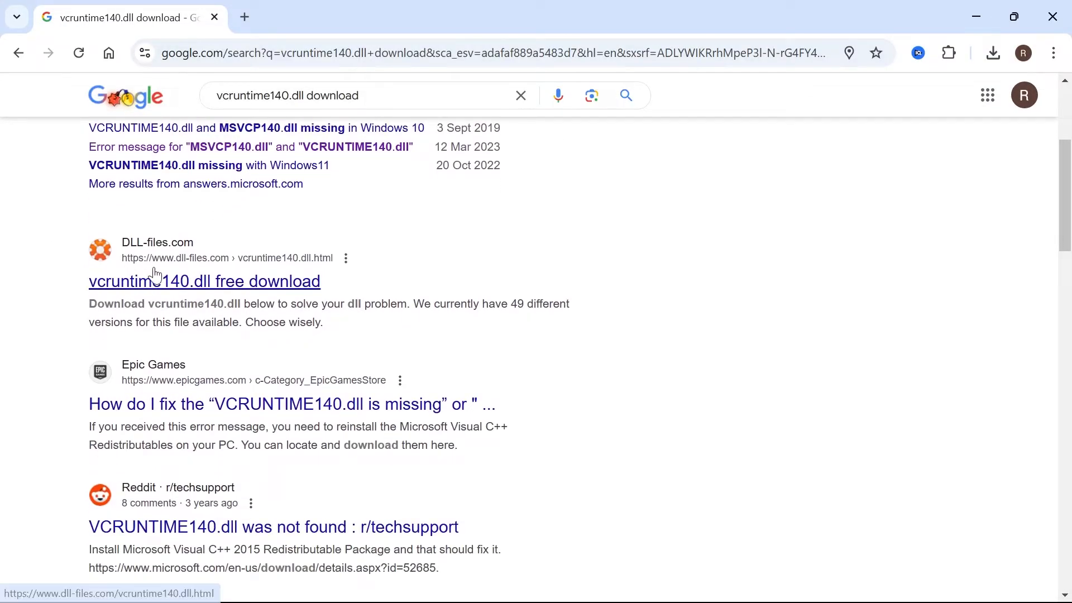
pyautogui.moveTo(221, 263)
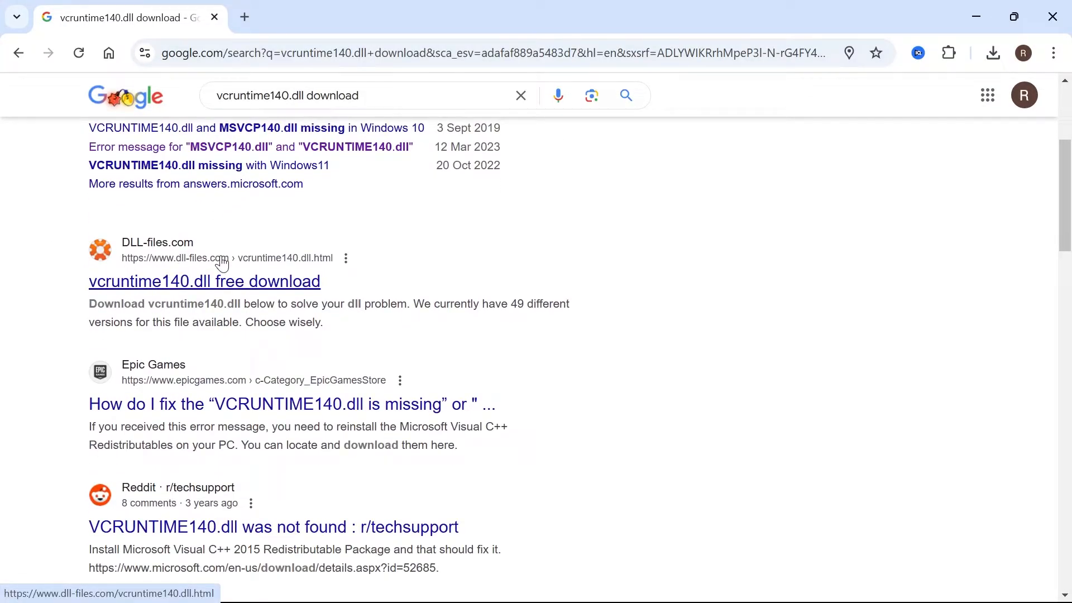
pyautogui.click(203, 281)
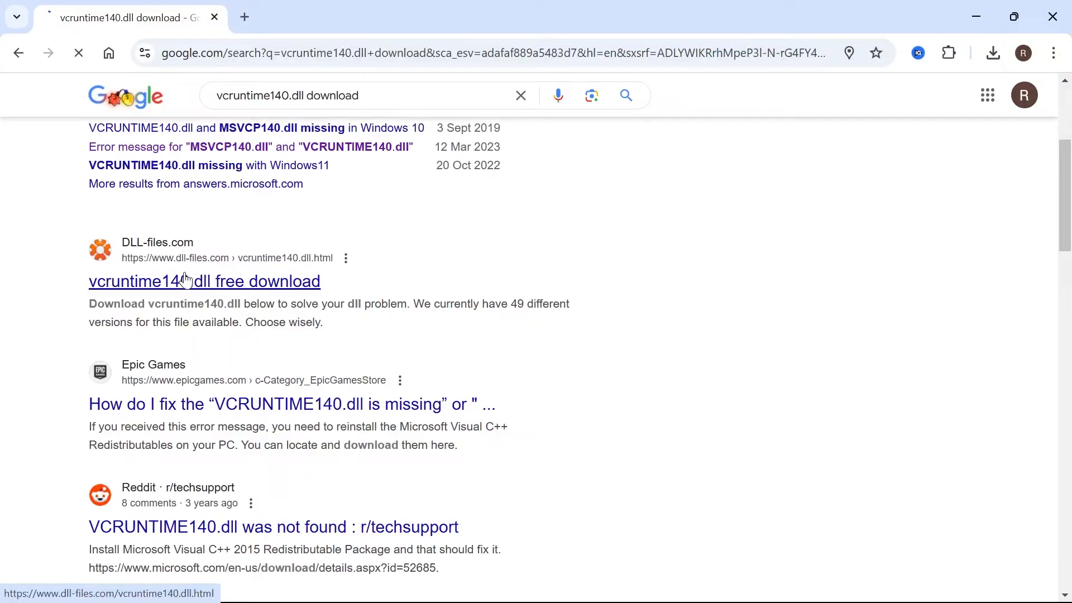
# Scroll the dll-files.com page down to the list of vcruntime140.dll versions
pyautogui.click(204, 281)
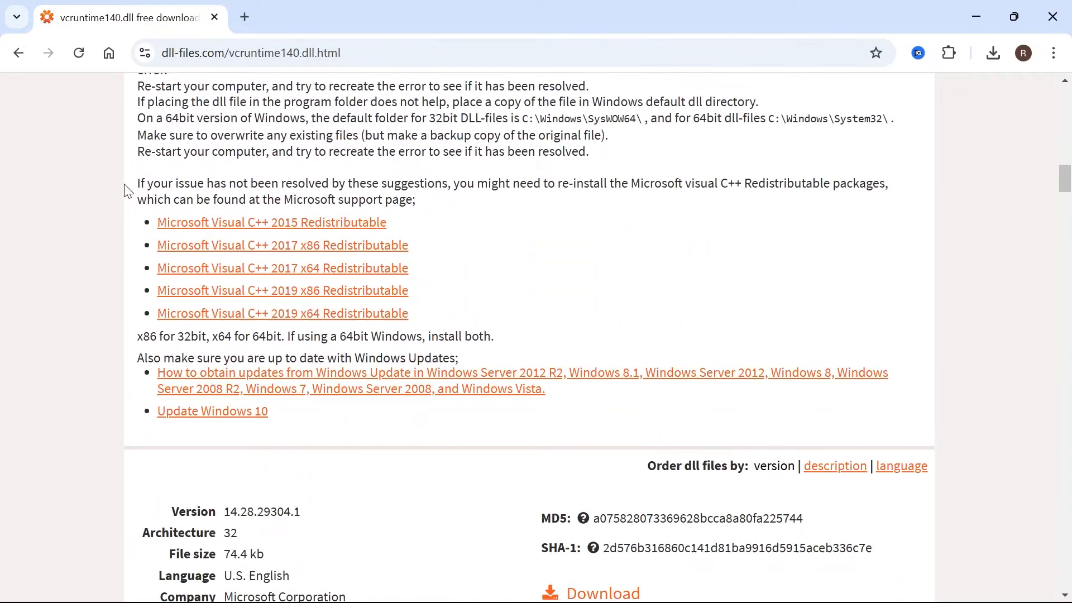
pyautogui.scroll(-3)
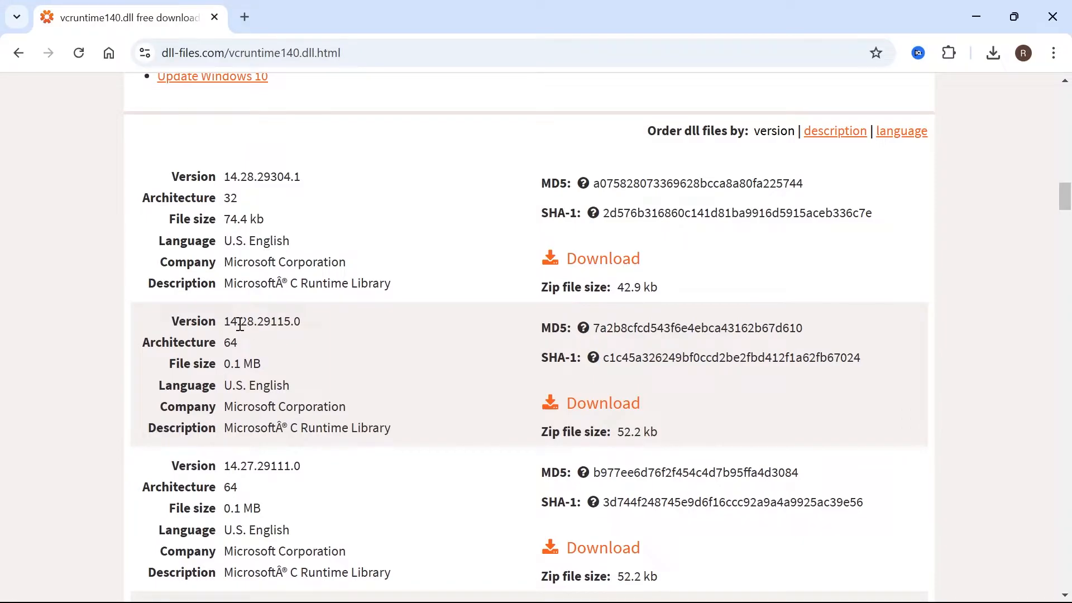
pyautogui.doubleClick(229, 342)
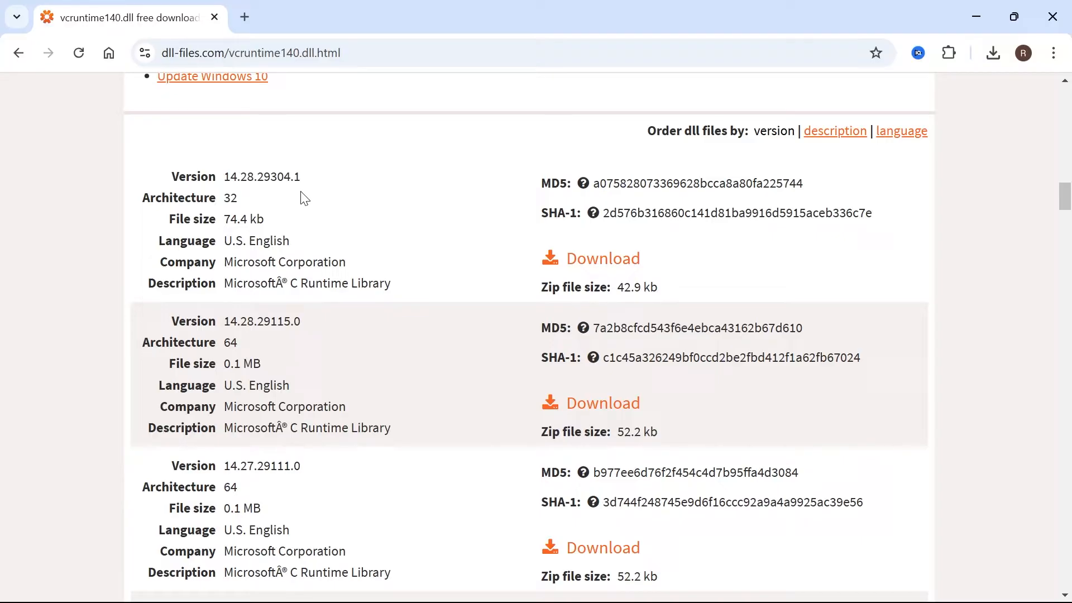
pyautogui.moveTo(492, 231)
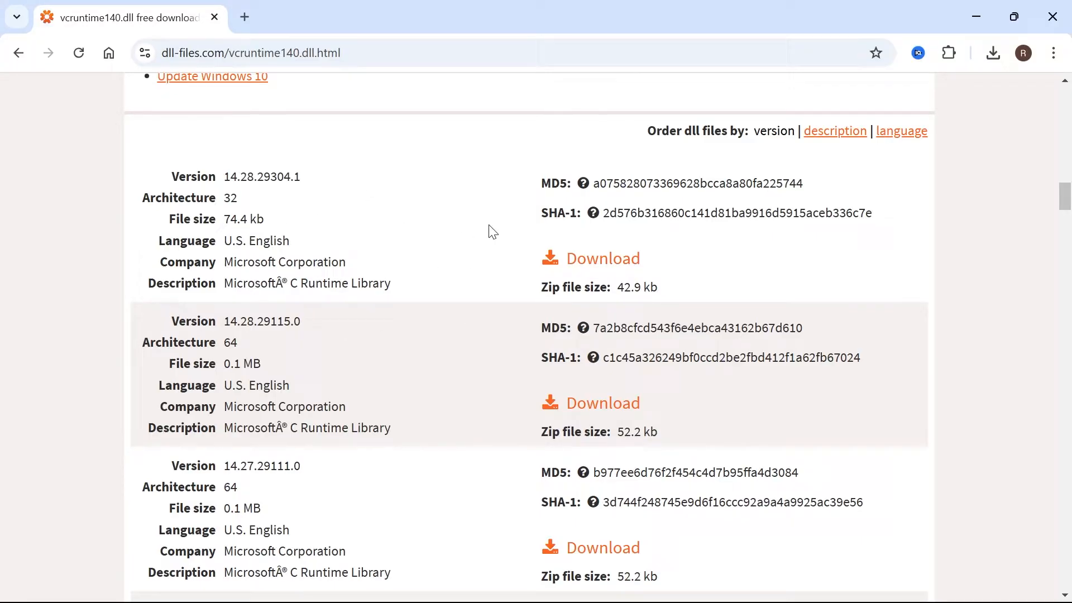
pyautogui.moveTo(413, 261)
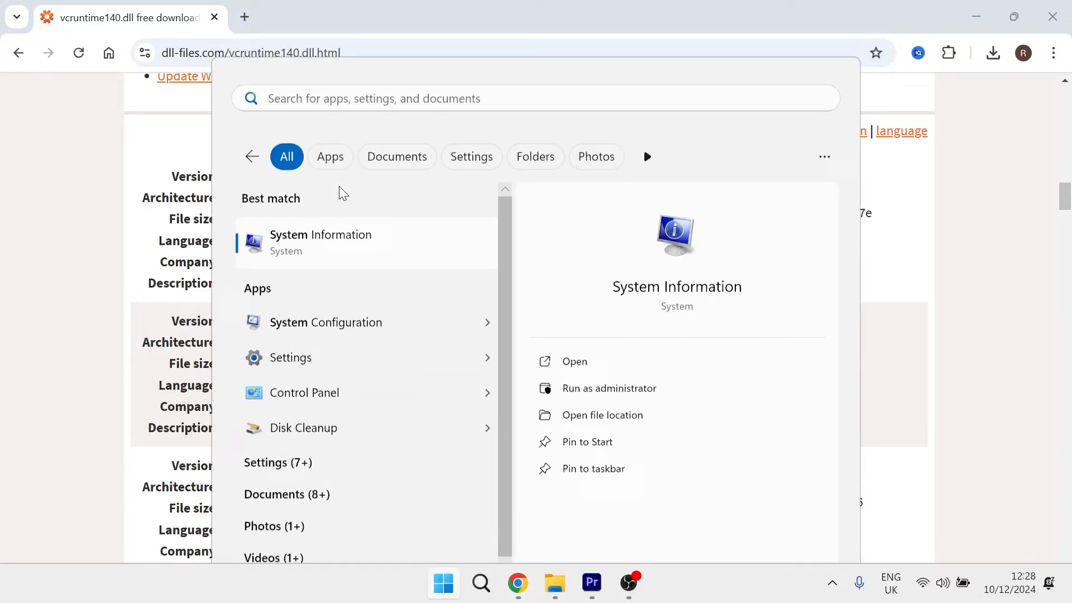
# Open System Information to confirm the System Type is x64-based PC
pyautogui.click(320, 242)
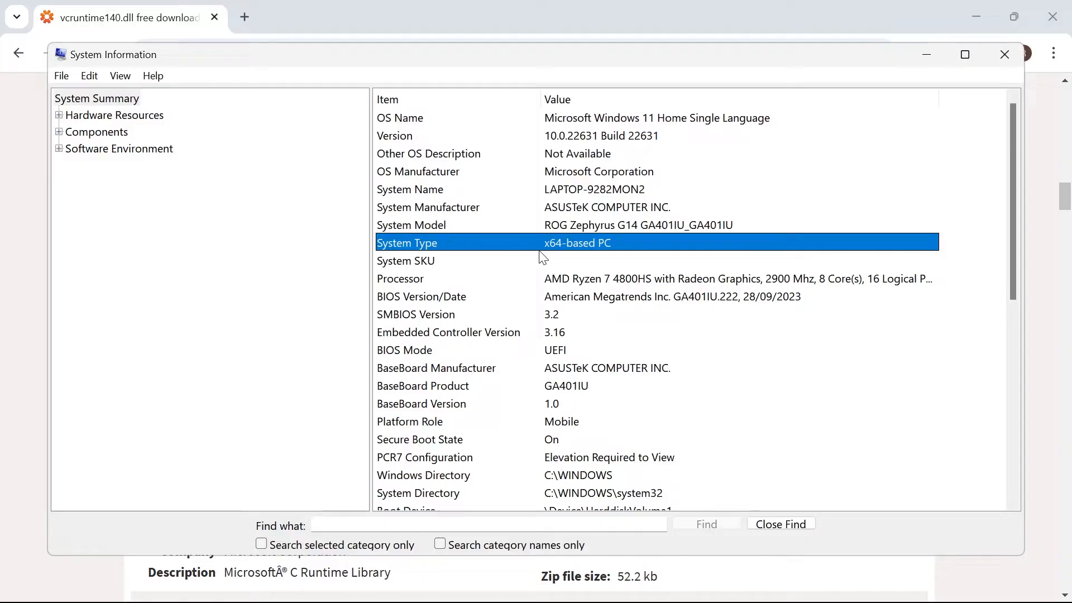
pyautogui.moveTo(570, 244)
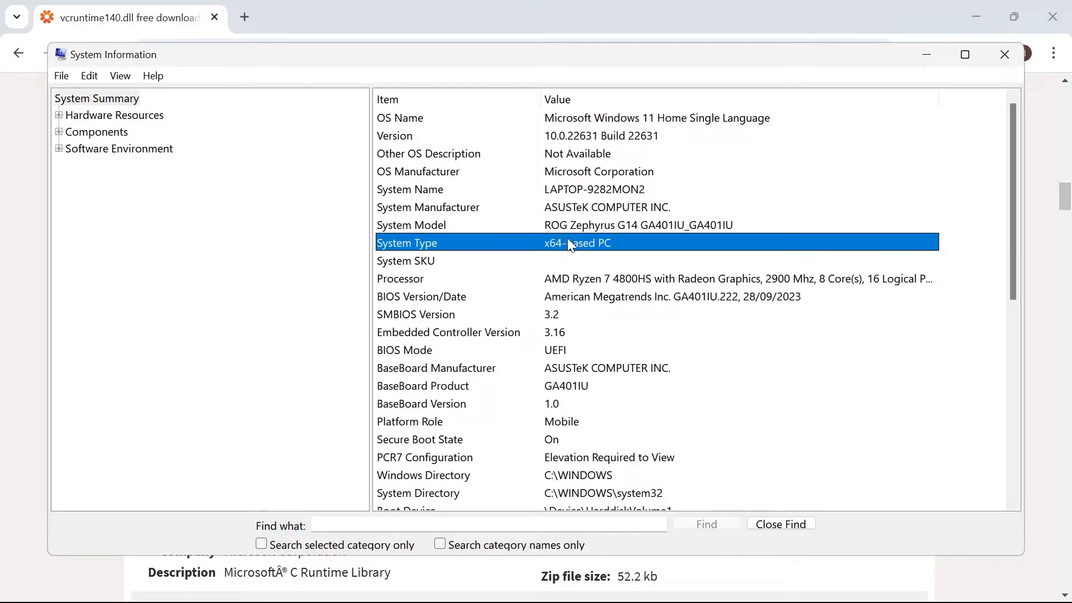
pyautogui.moveTo(562, 255)
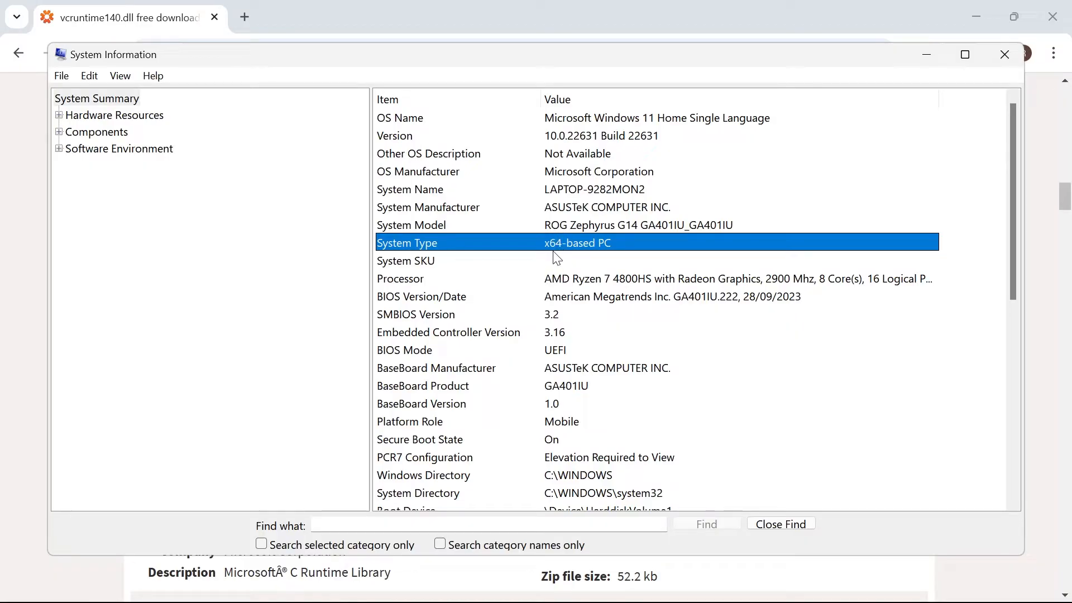
pyautogui.moveTo(887, 150)
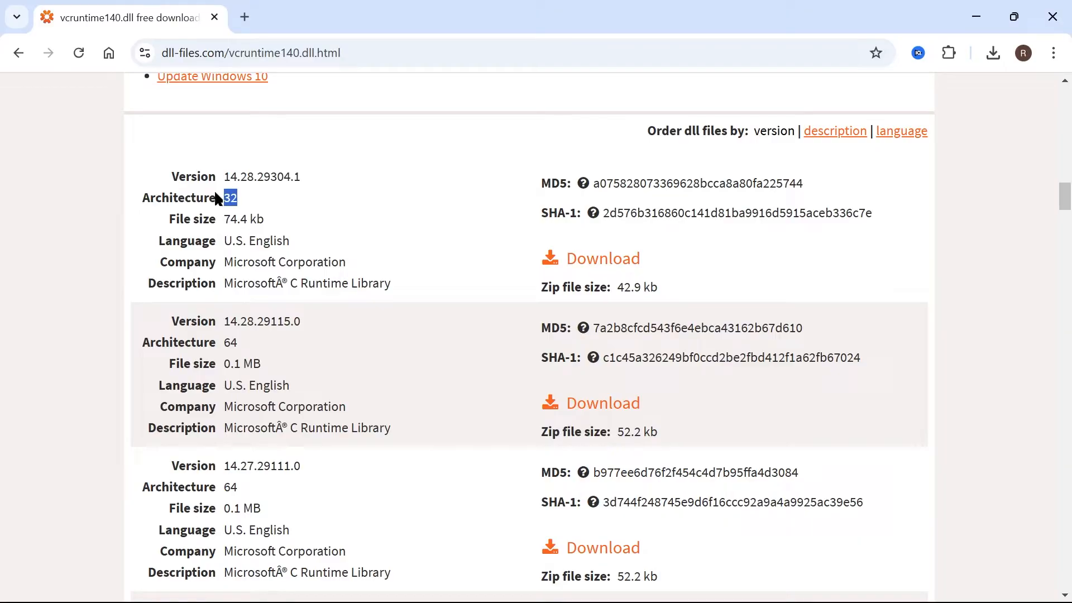
pyautogui.moveTo(277, 340)
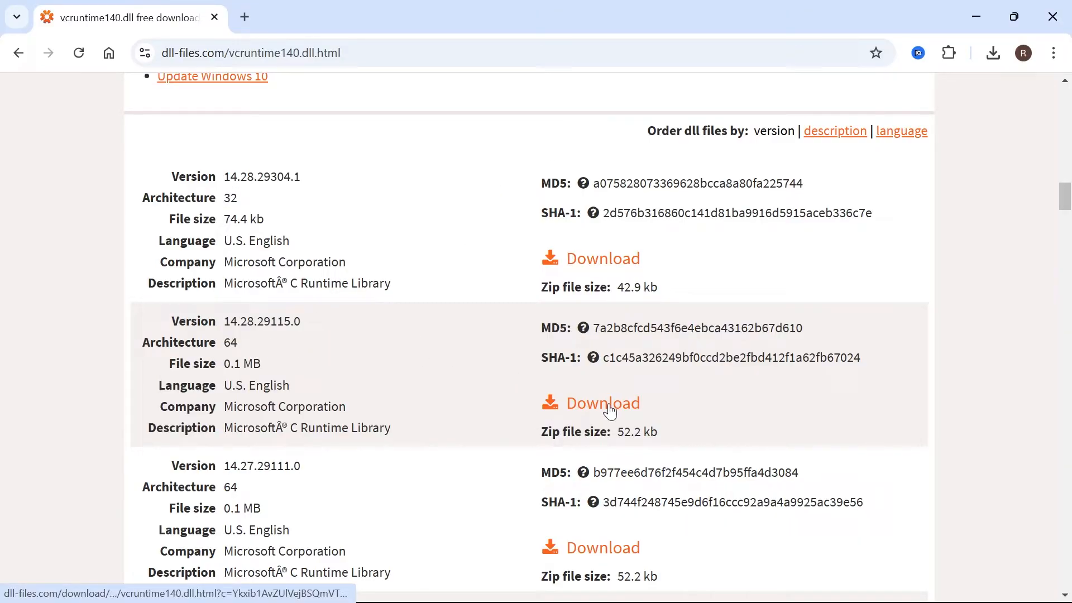
# Download the 64-bit vcruntime140.dll 14.28.29115.0 and minimise Chrome
pyautogui.click(603, 403)
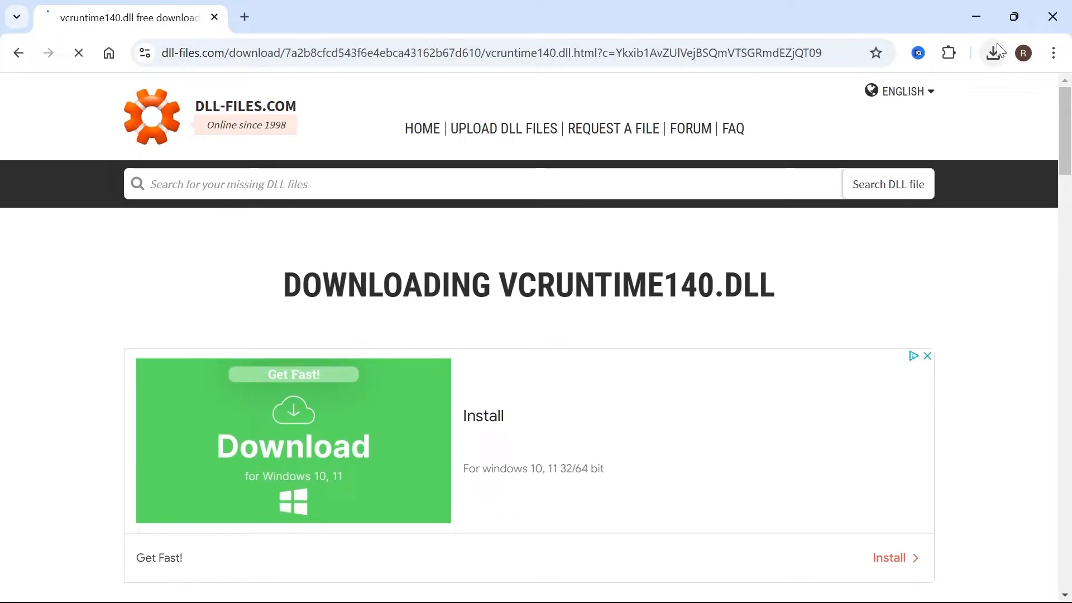
pyautogui.click(994, 52)
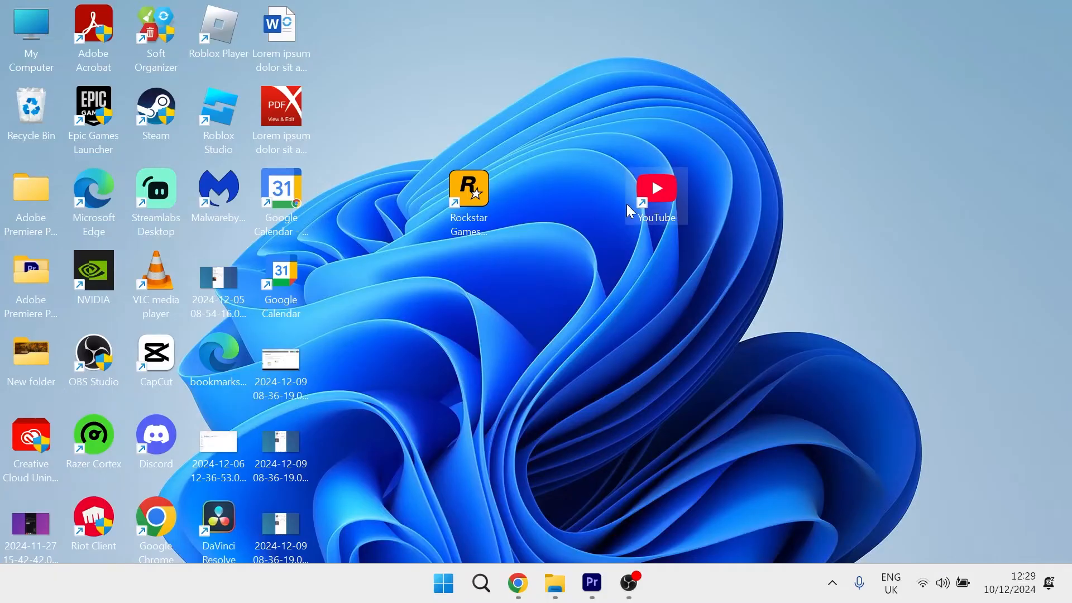
# Extract vcruntime140.zip in Downloads into a vcruntime140 folder and select vcruntime140.dll
pyautogui.click(555, 584)
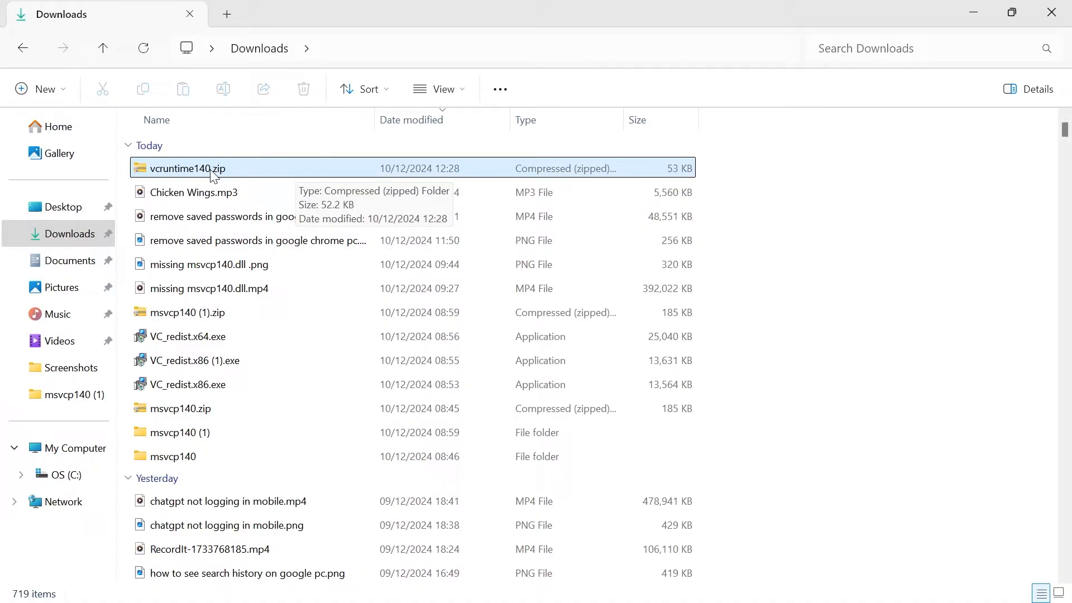
pyautogui.click(190, 168)
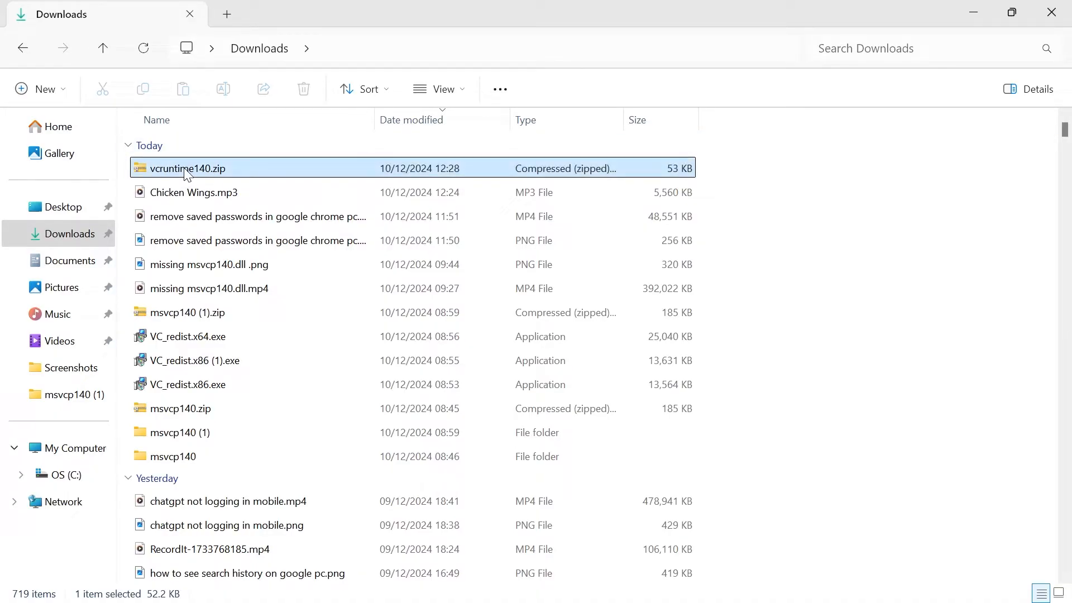
pyautogui.rightClick(188, 168)
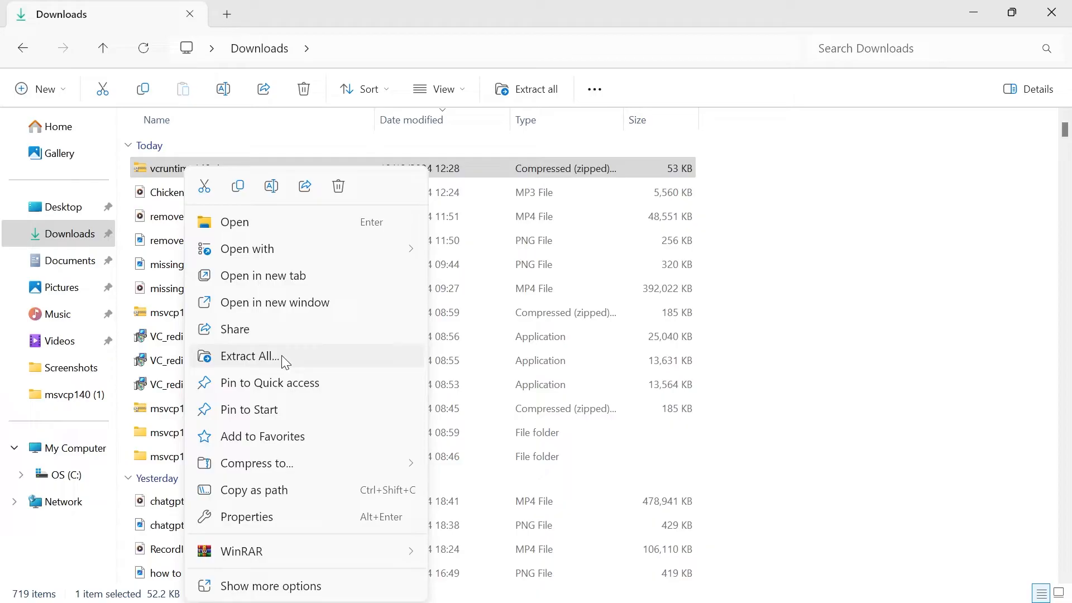
pyautogui.click(249, 356)
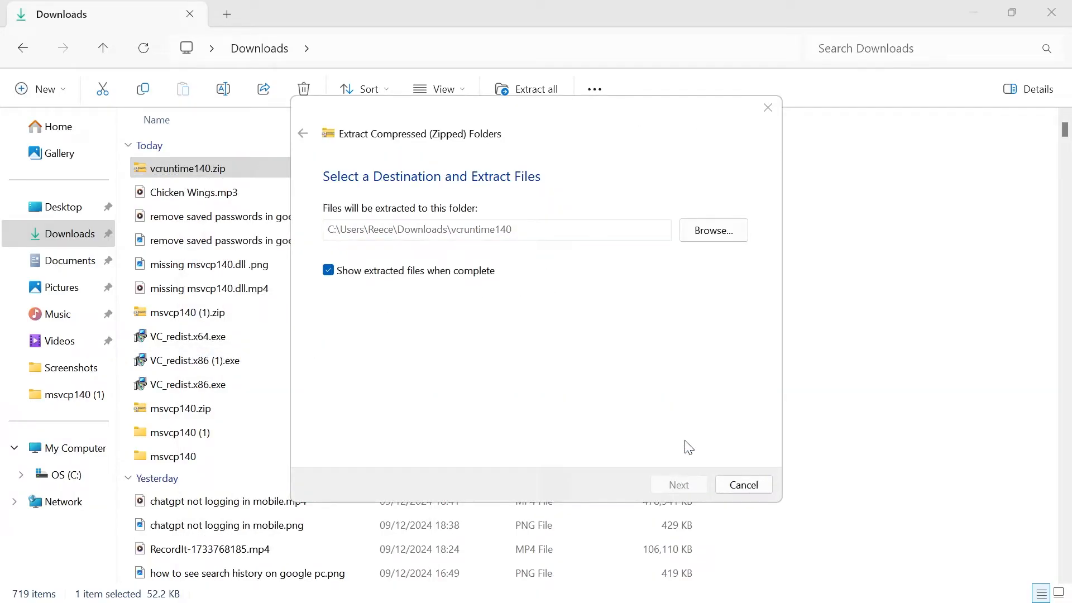
pyautogui.click(678, 485)
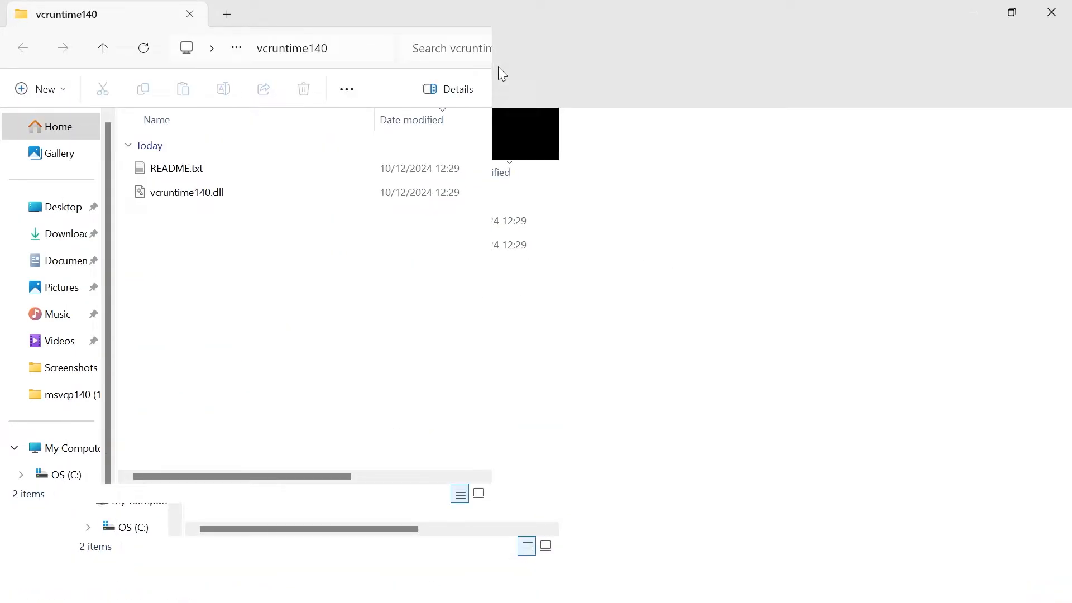
pyautogui.click(186, 192)
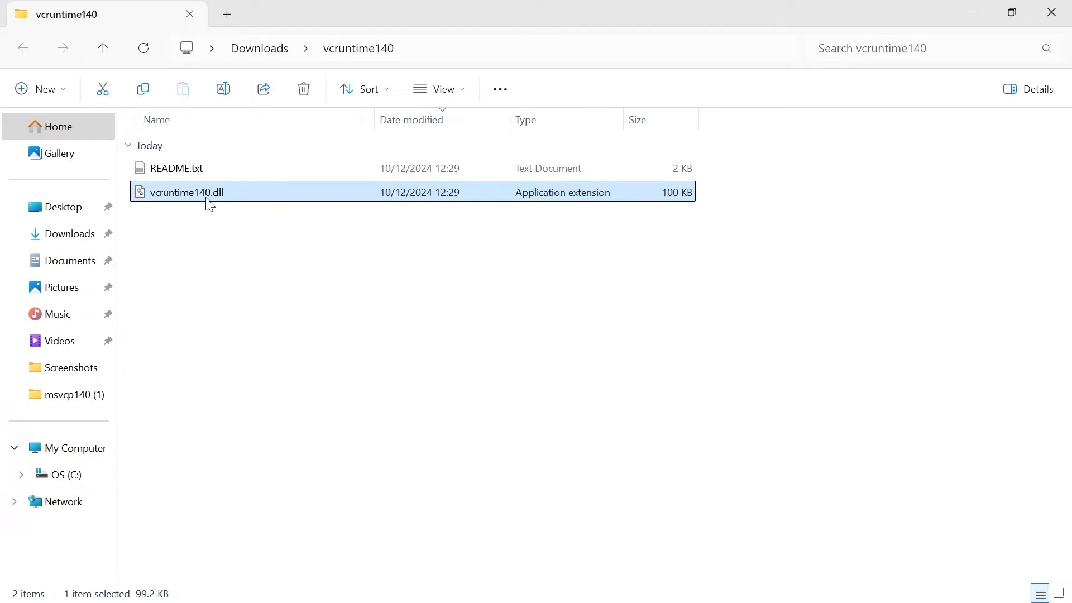
# Copy vcruntime140.dll and navigate to C:\Windows\System32
pyautogui.rightClick(187, 192)
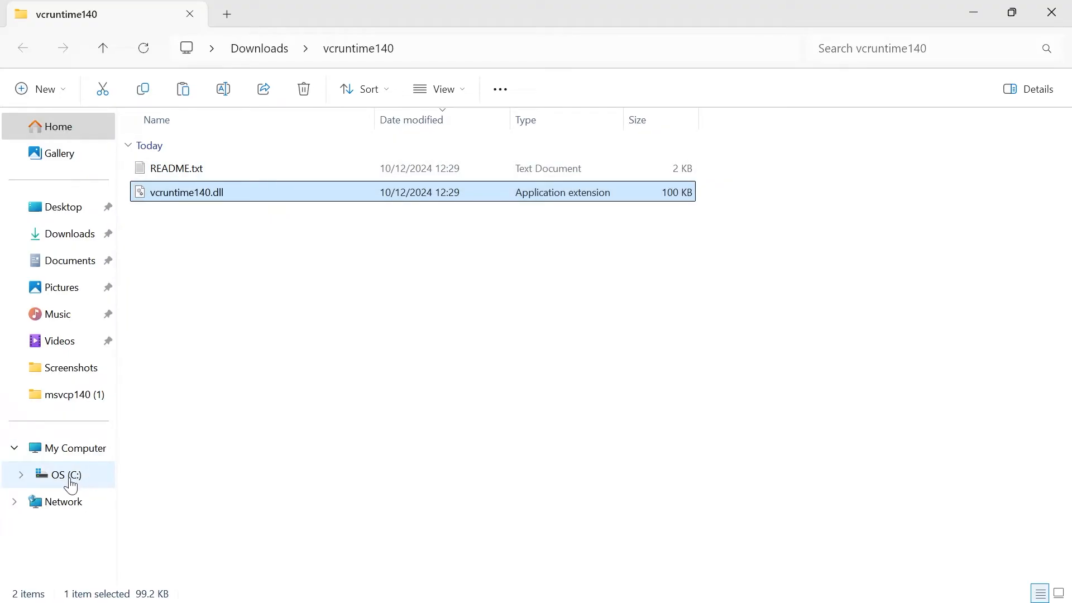
pyautogui.click(66, 475)
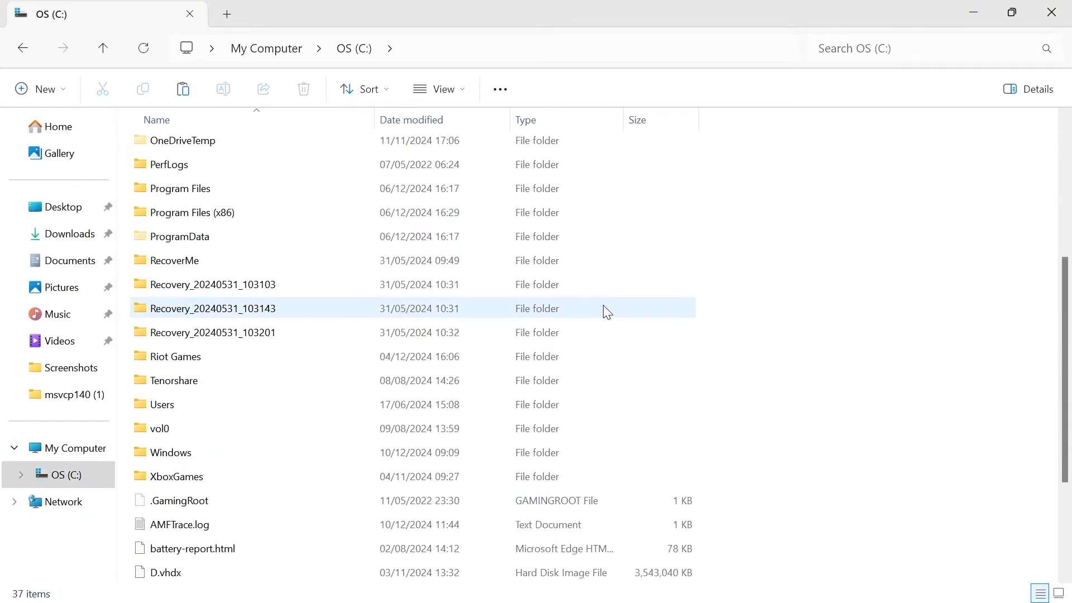
pyautogui.doubleClick(171, 452)
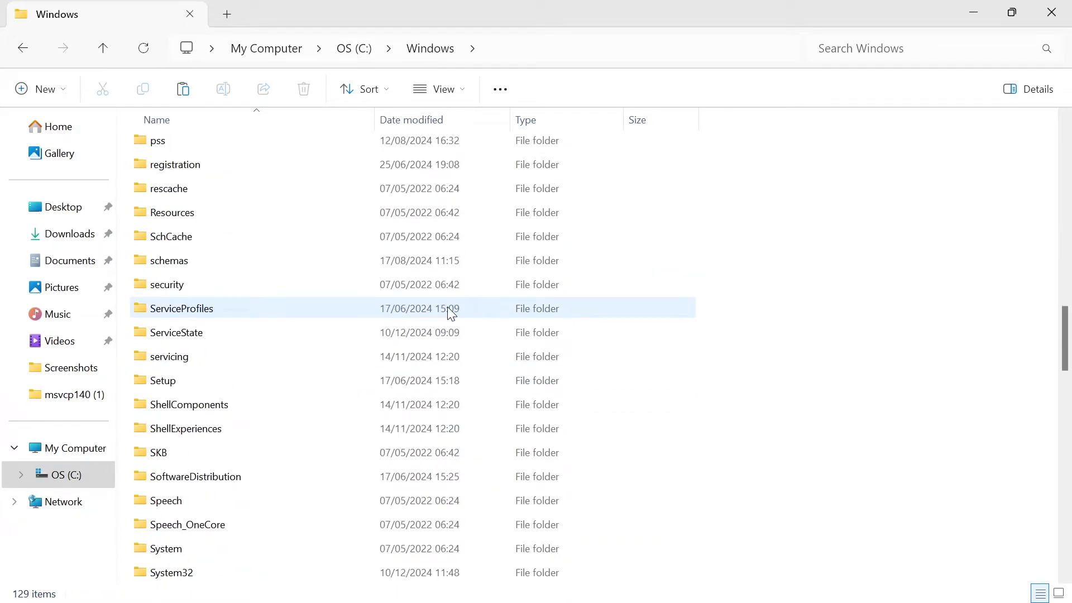
pyautogui.click(170, 428)
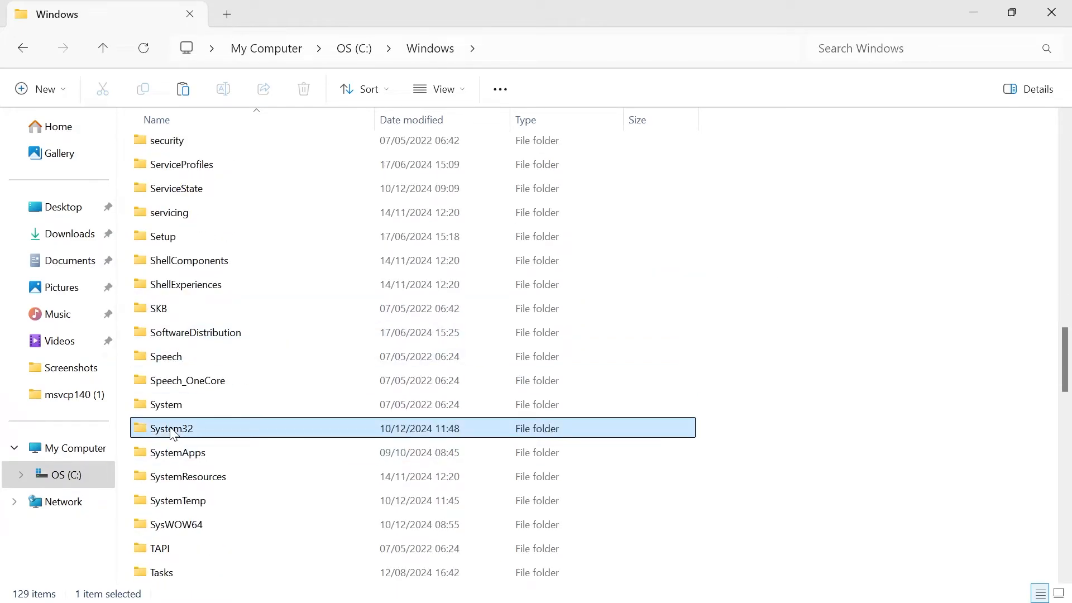
pyautogui.doubleClick(171, 429)
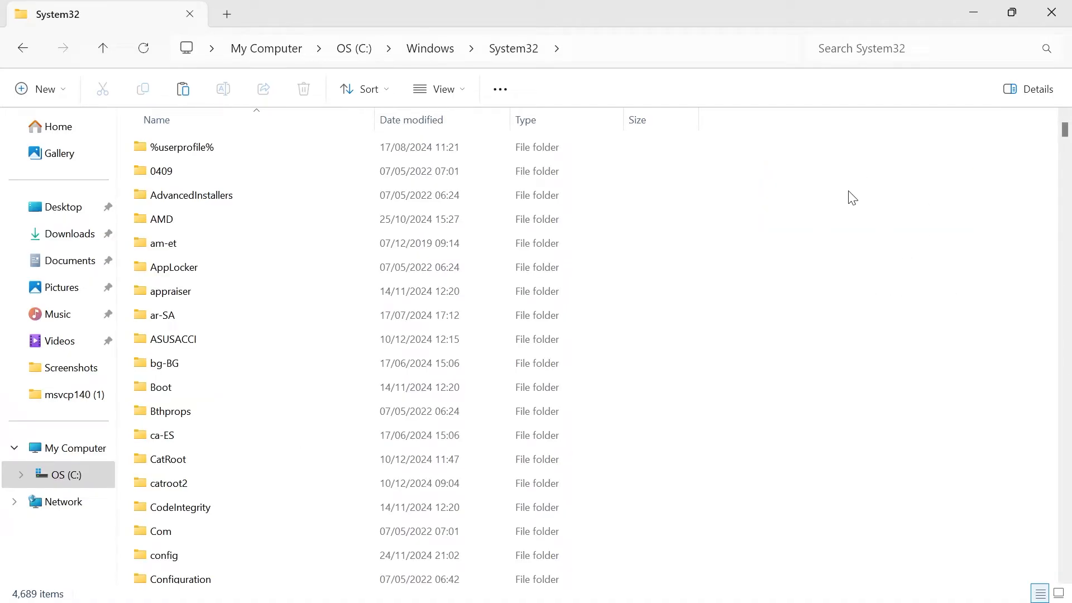
# Paste the dll into System32 and cancel the Folder In Use warning
pyautogui.rightClick(851, 198)
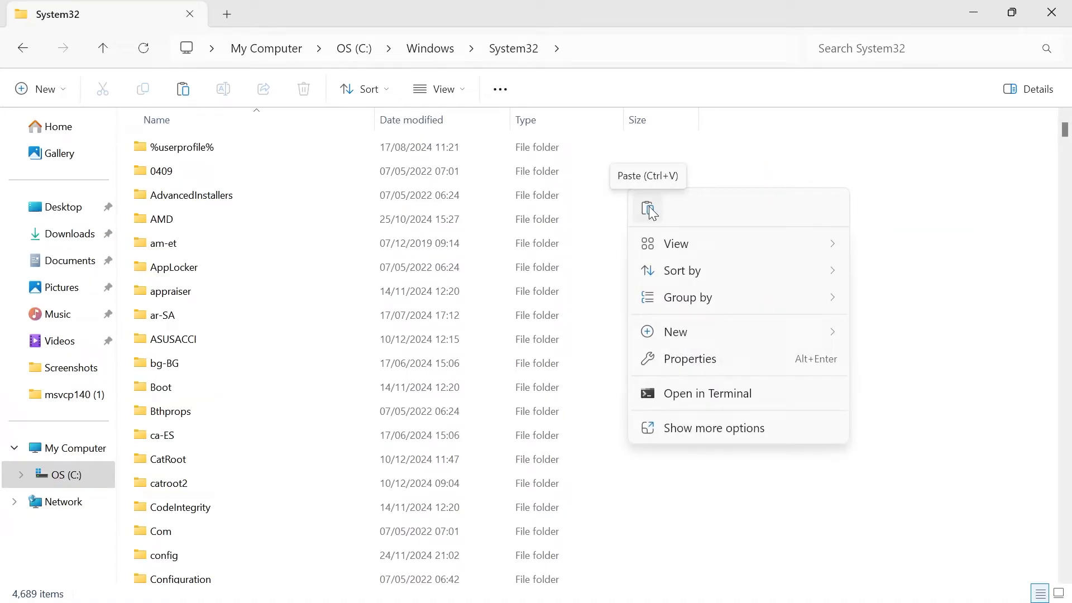
pyautogui.click(809, 155)
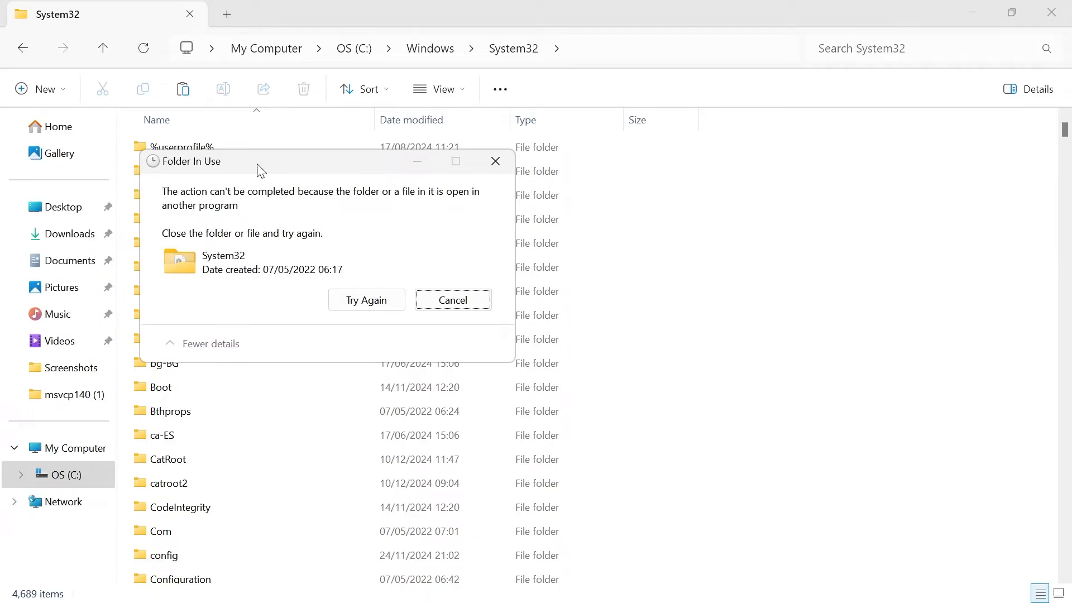
pyautogui.moveTo(201, 170)
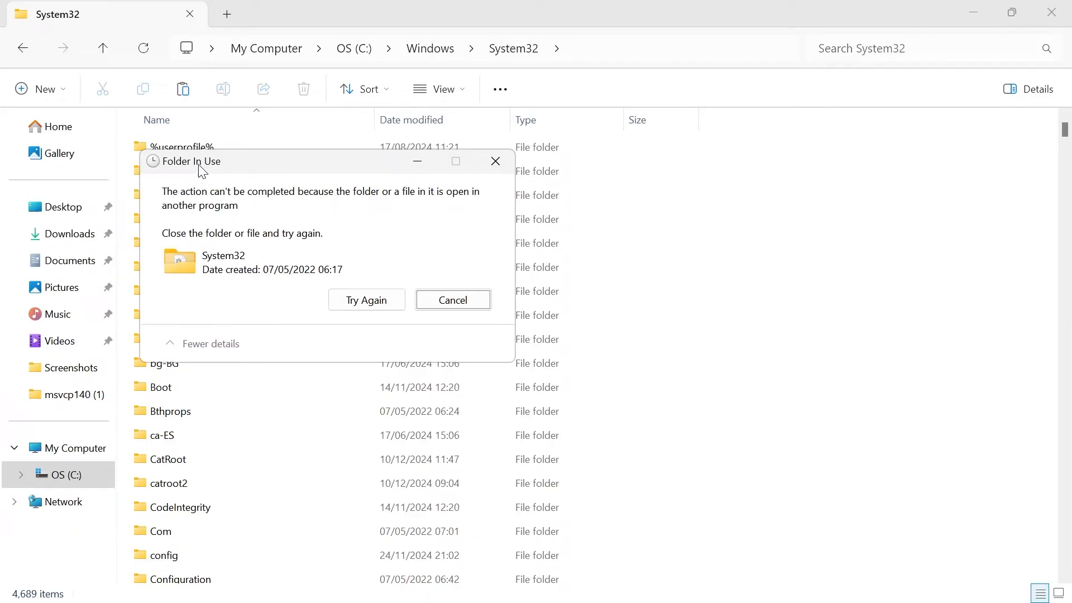
pyautogui.moveTo(267, 226)
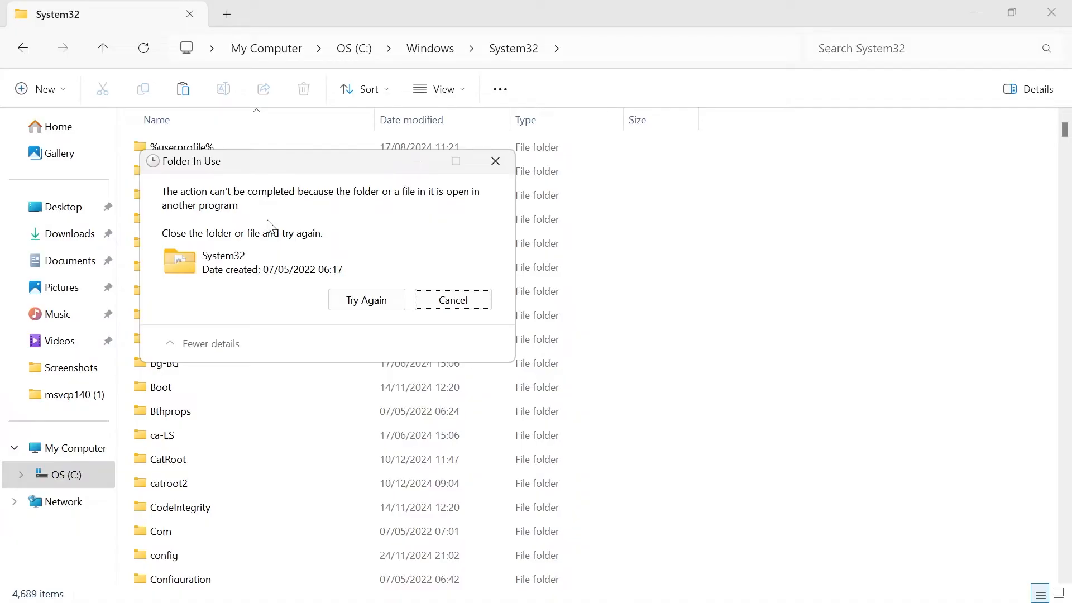
pyautogui.moveTo(366, 228)
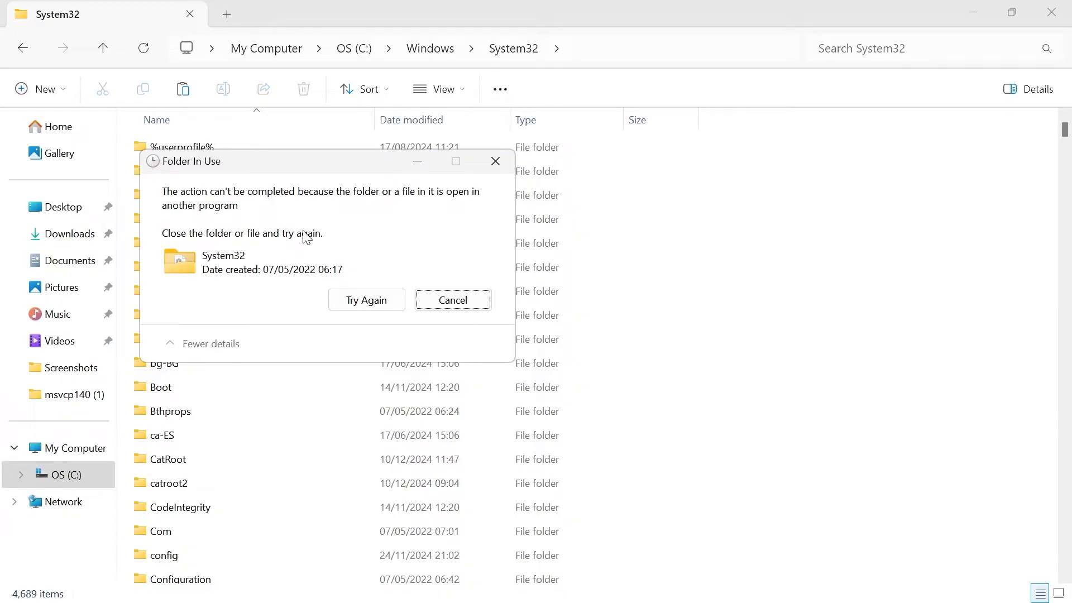
pyautogui.click(452, 299)
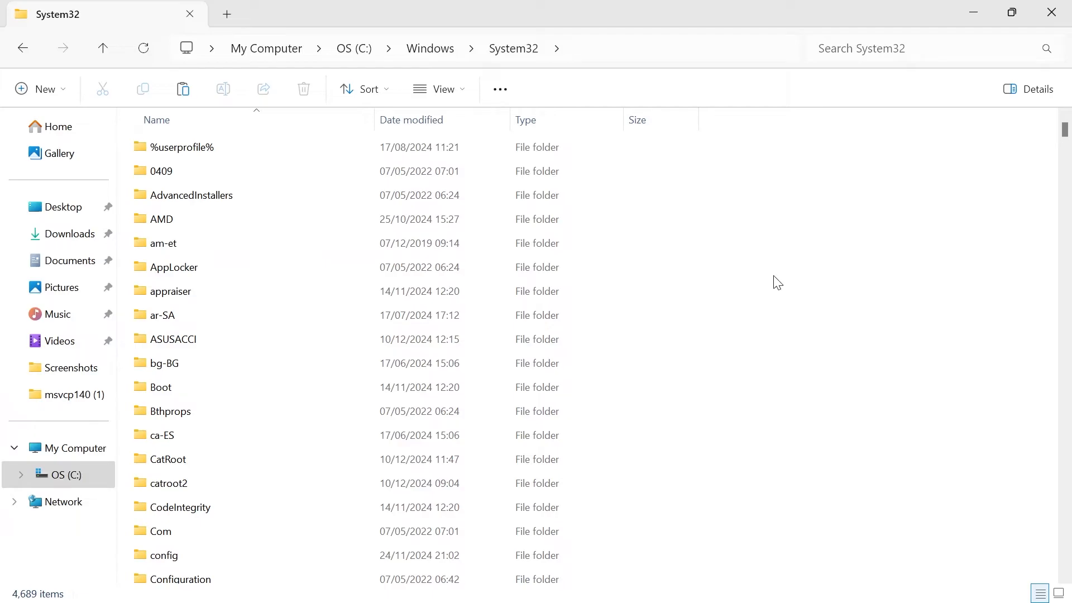
pyautogui.moveTo(716, 265)
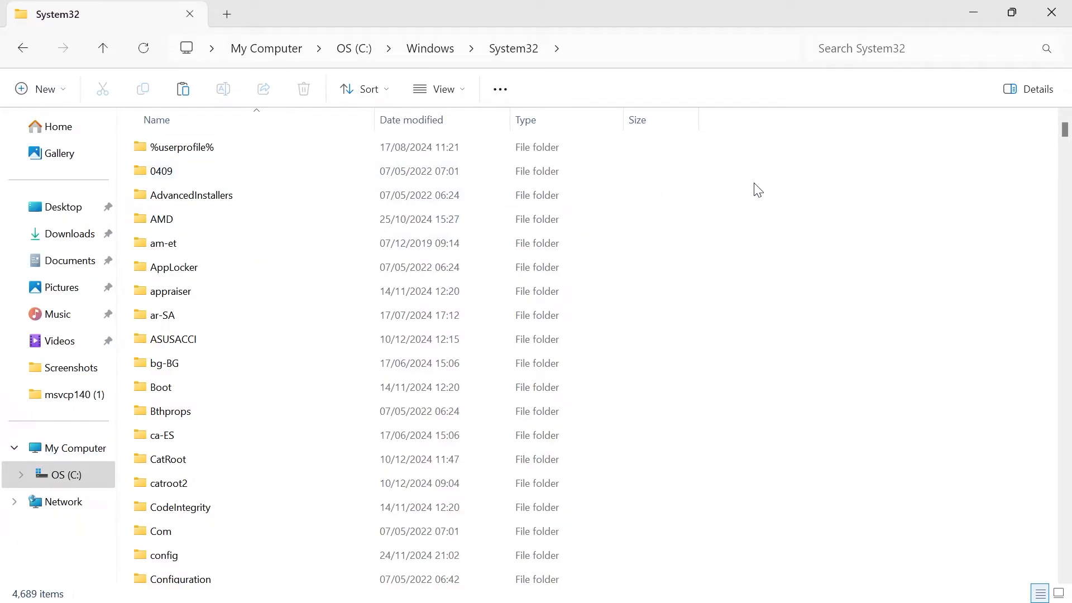
pyautogui.moveTo(772, 191)
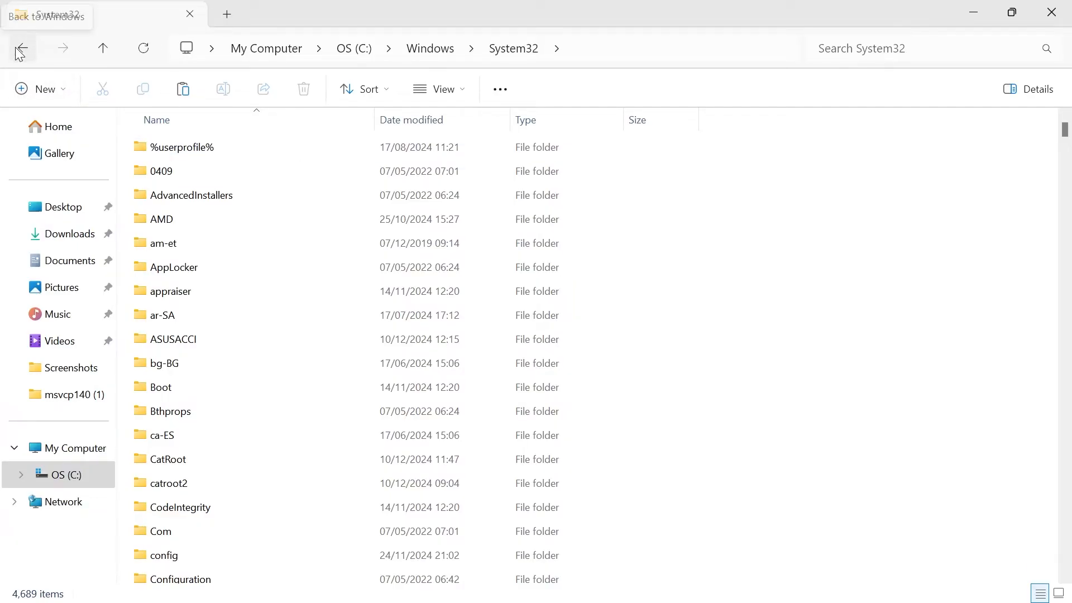
# Paste vcruntime140.dll into SysWOW64, replacing the existing file with administrator permission
pyautogui.click(21, 48)
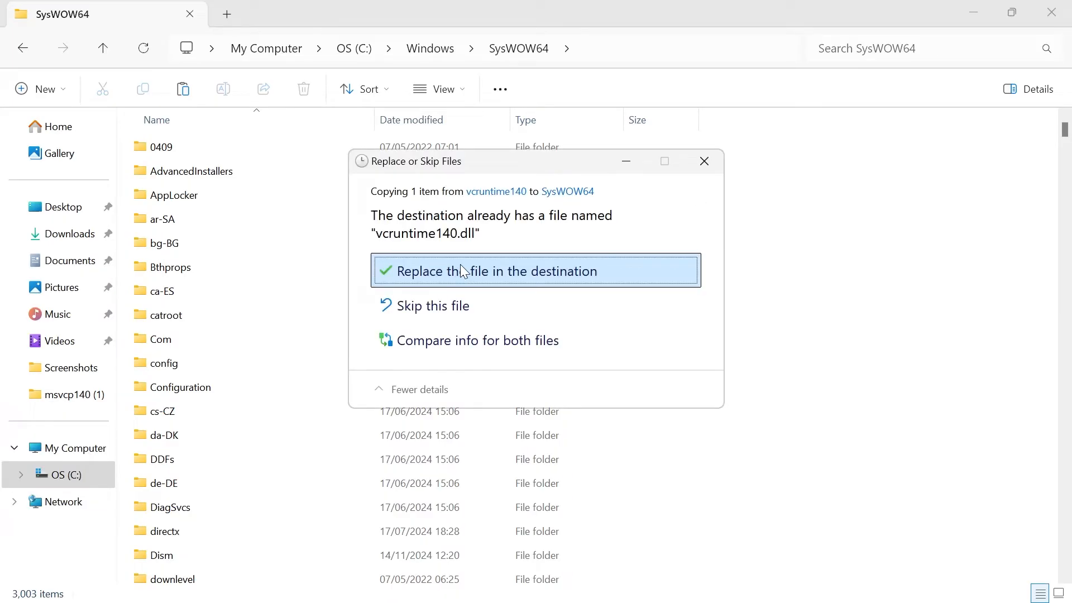
pyautogui.click(536, 271)
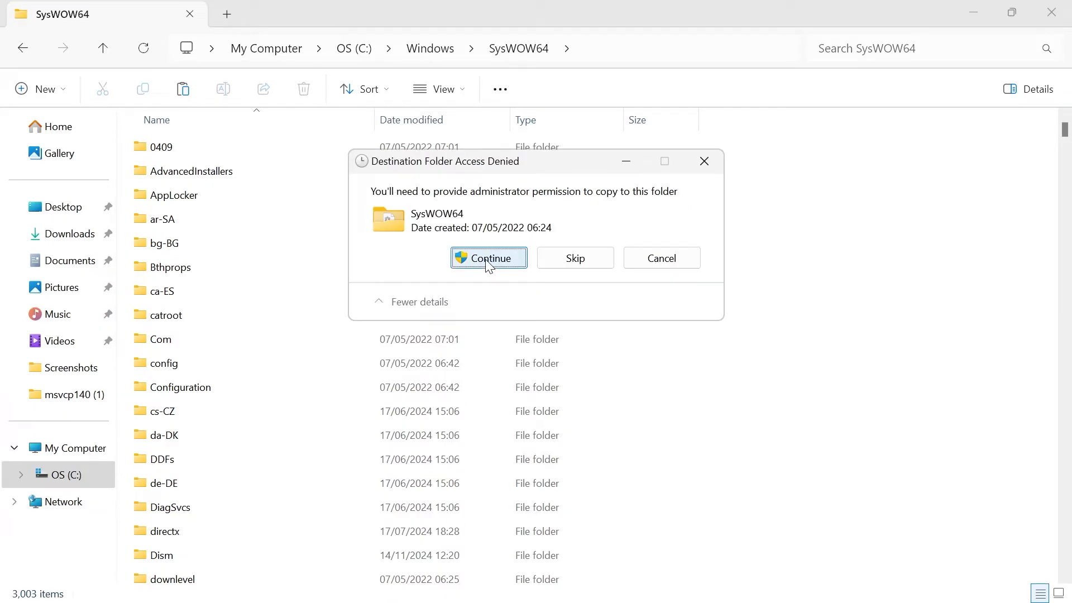
pyautogui.click(488, 258)
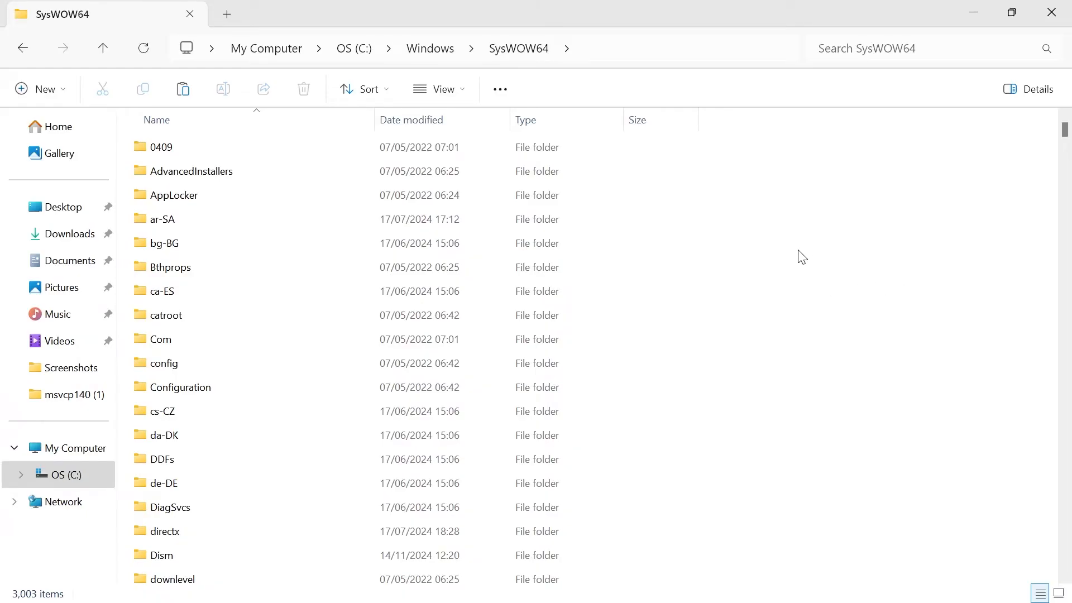
pyautogui.click(192, 171)
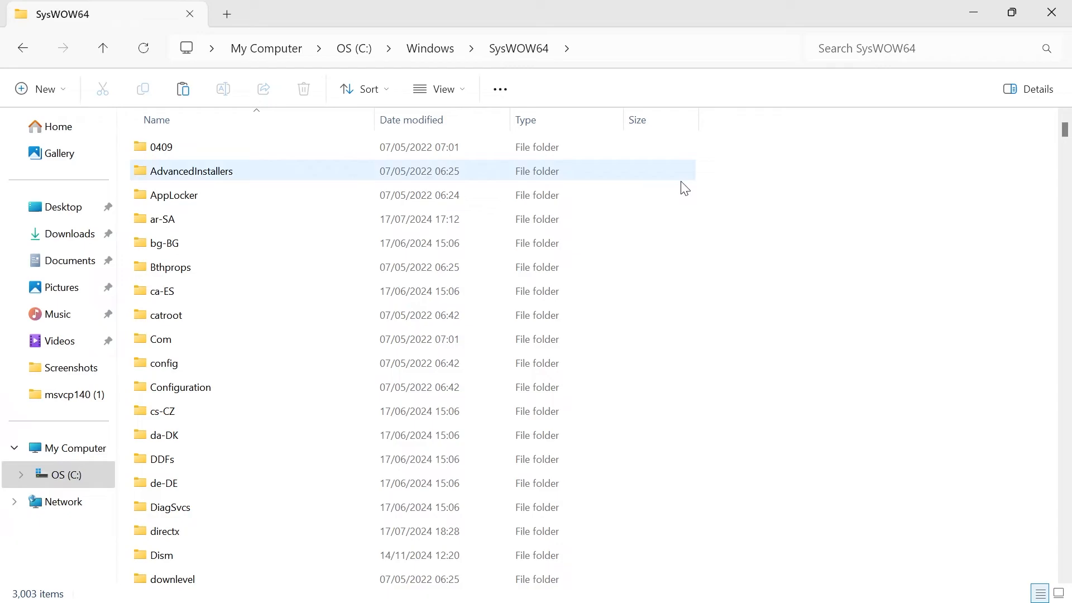
# Open Settings > Apps > Installed apps and filter the list by 'c++'
pyautogui.click(443, 583)
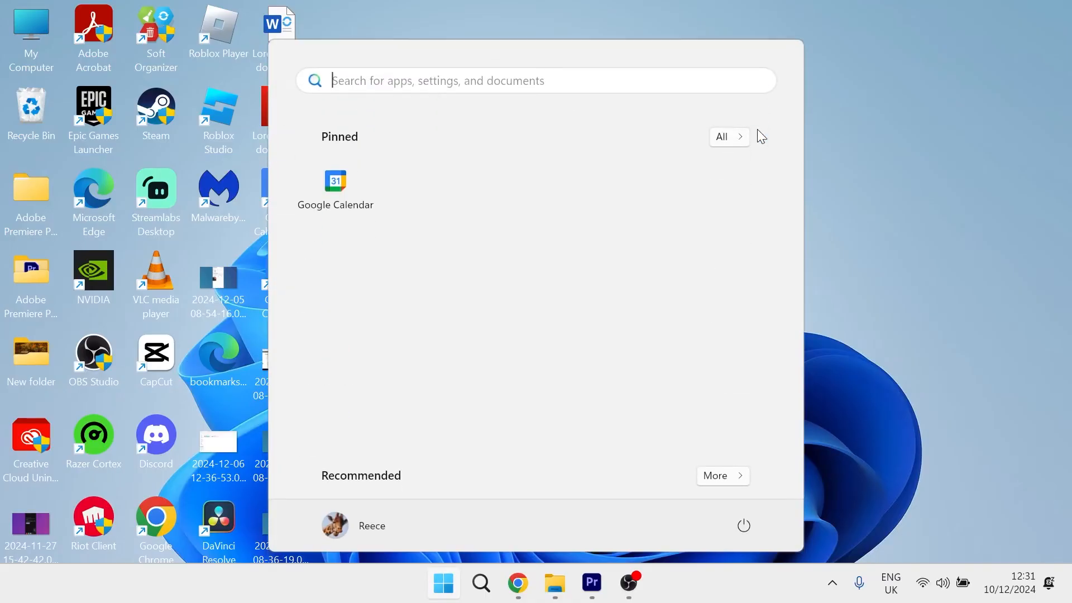
pyautogui.write('settings')
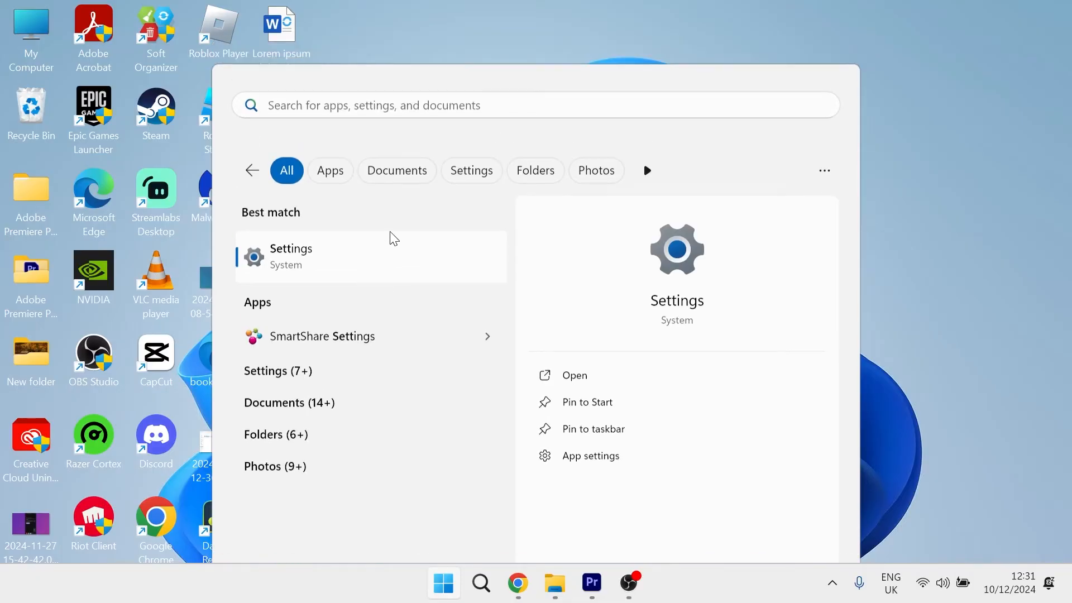
pyautogui.click(290, 256)
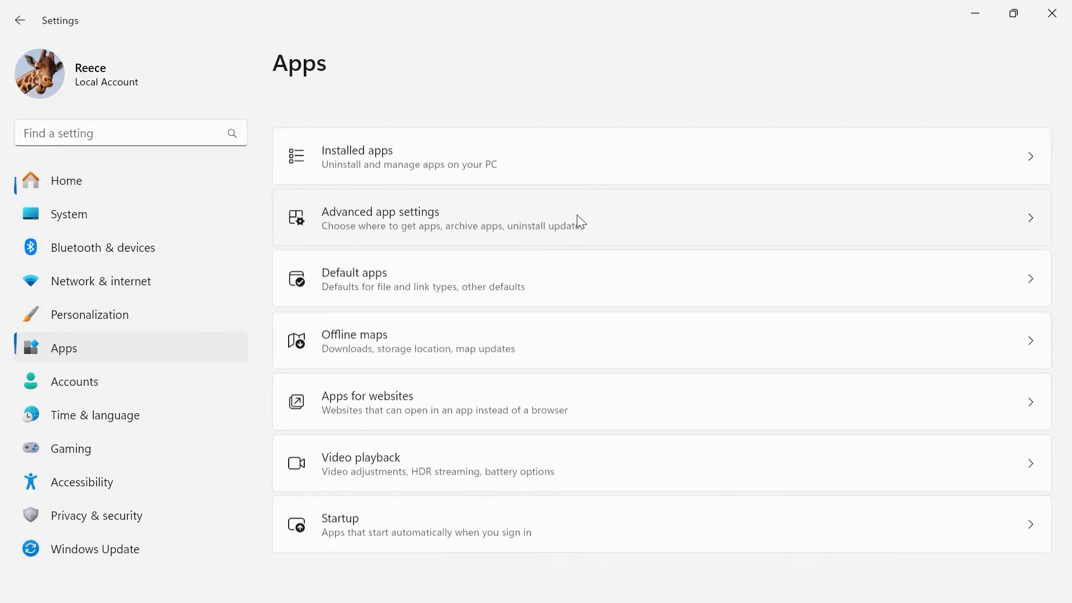
pyautogui.click(356, 156)
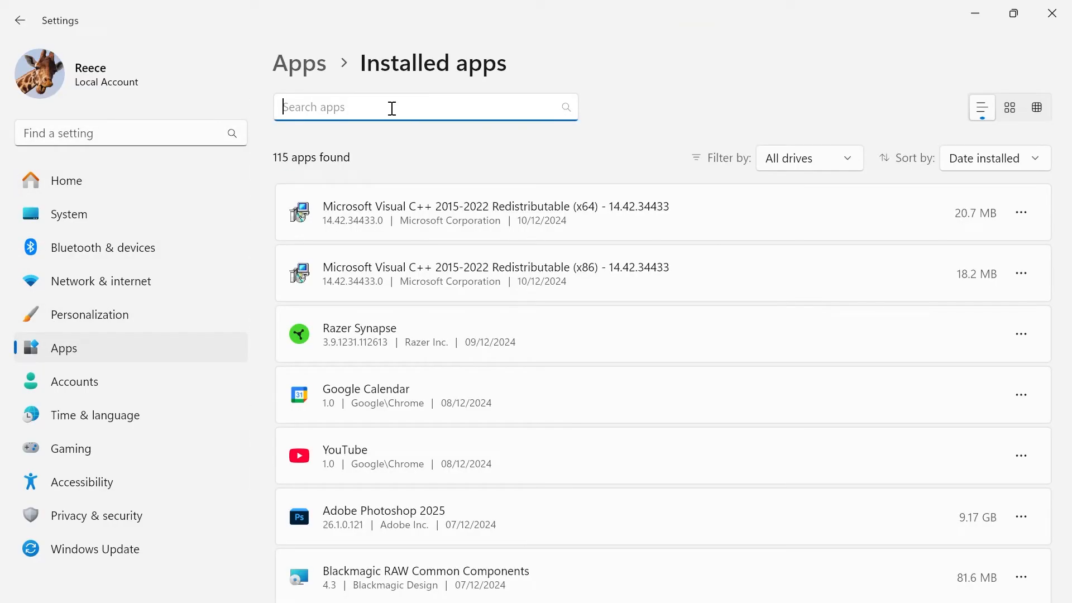
pyautogui.write('c++')
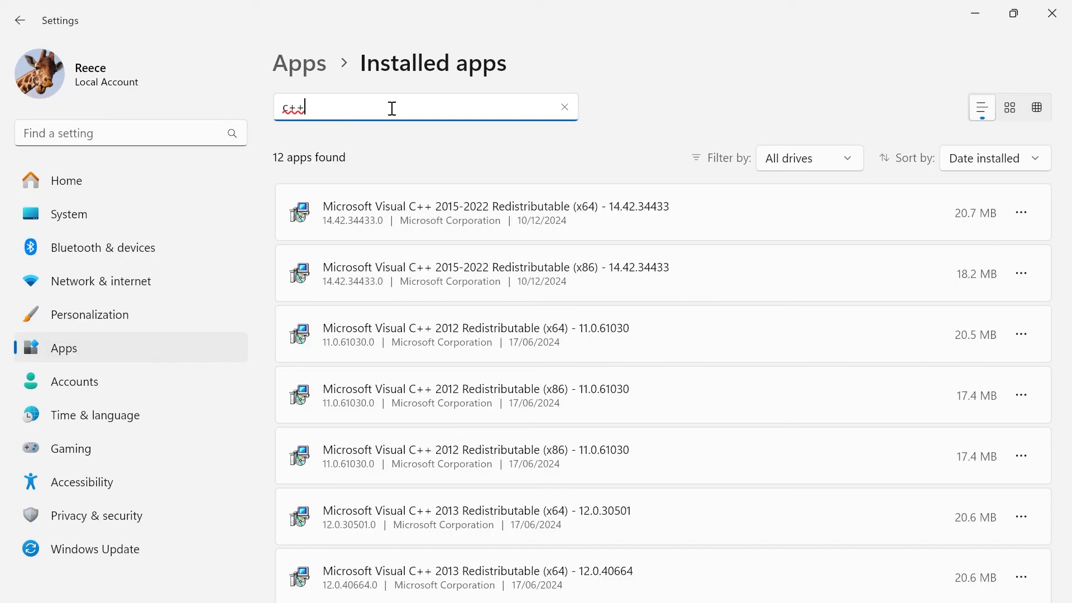
pyautogui.moveTo(566, 202)
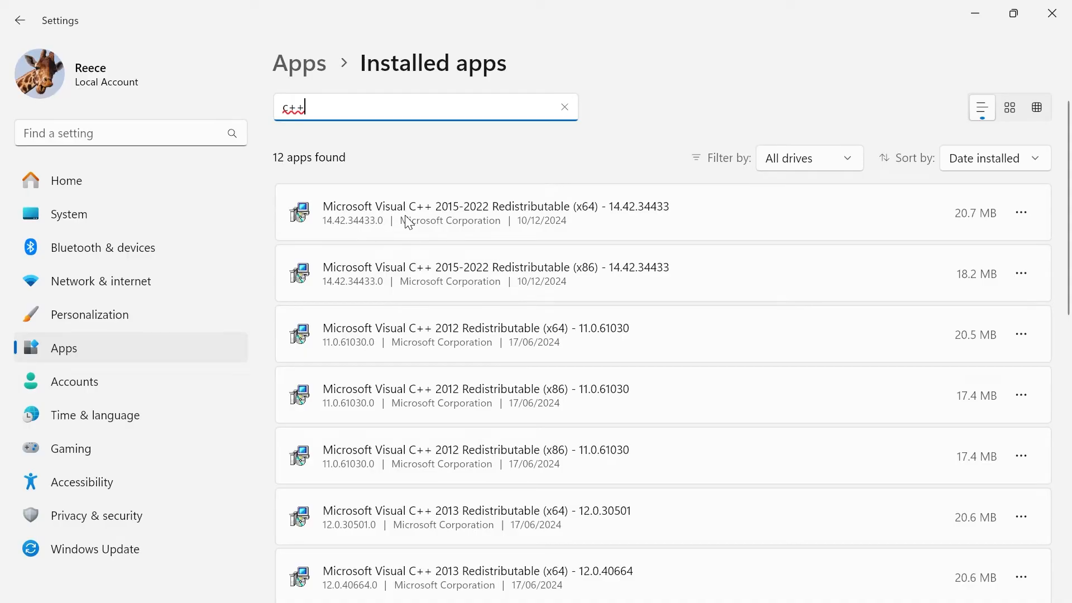
pyautogui.moveTo(590, 224)
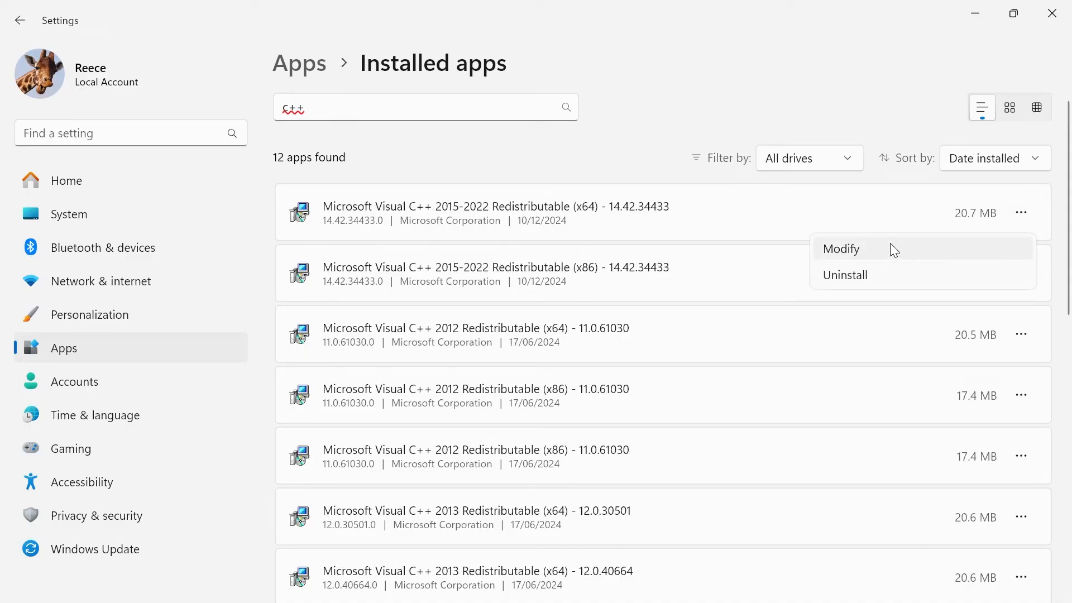
pyautogui.click(844, 275)
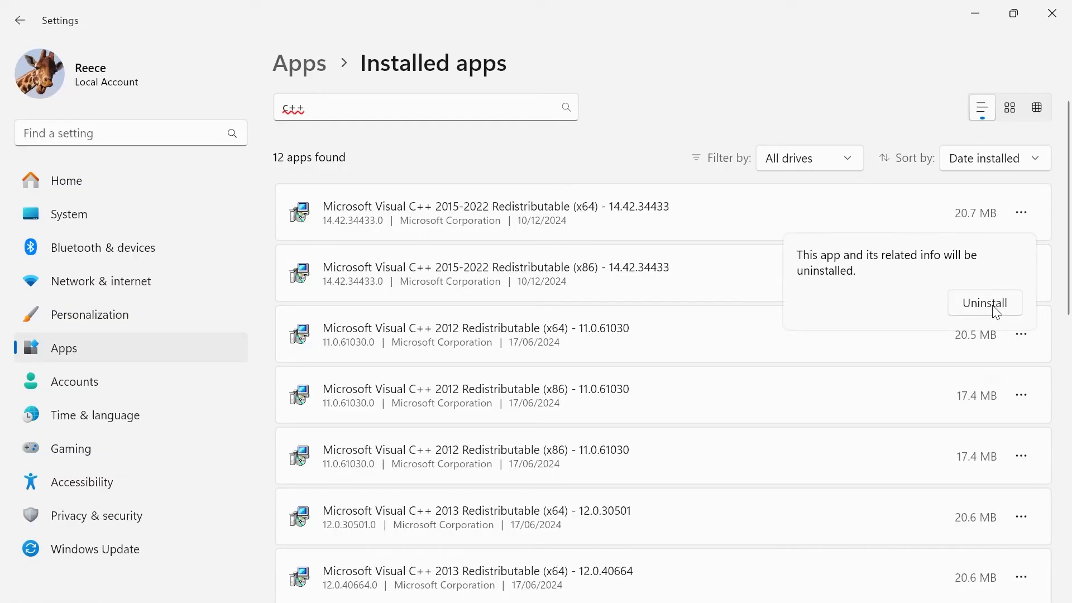
pyautogui.click(984, 302)
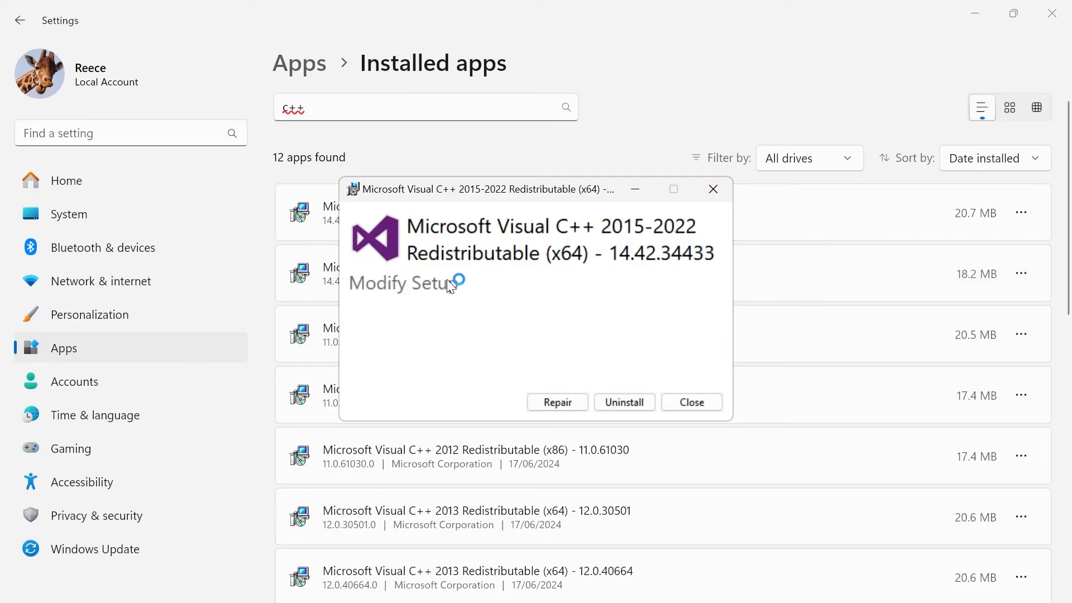
pyautogui.moveTo(557, 402)
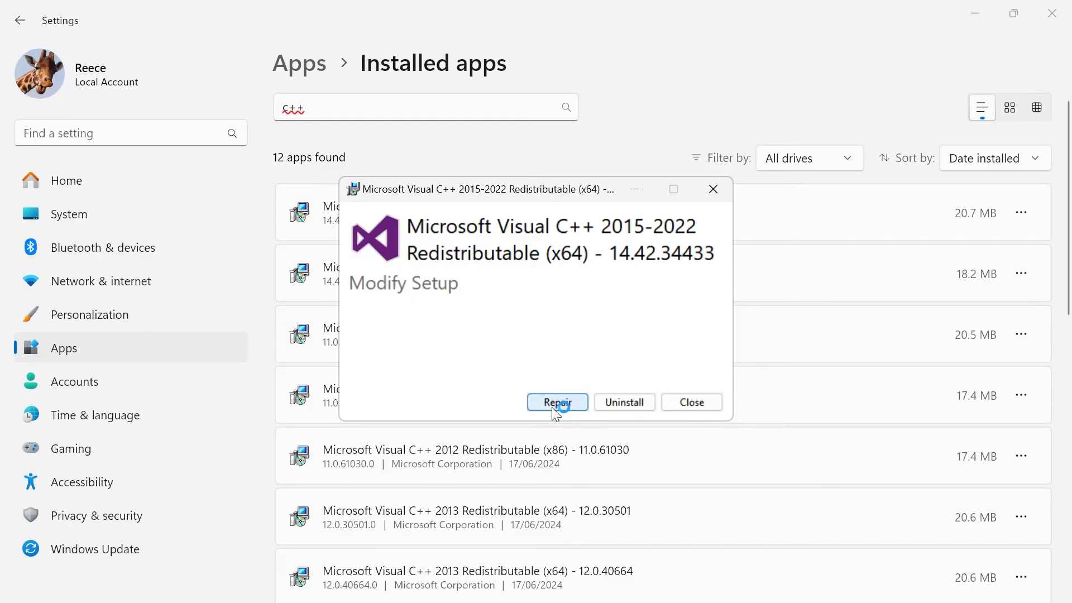
pyautogui.click(557, 402)
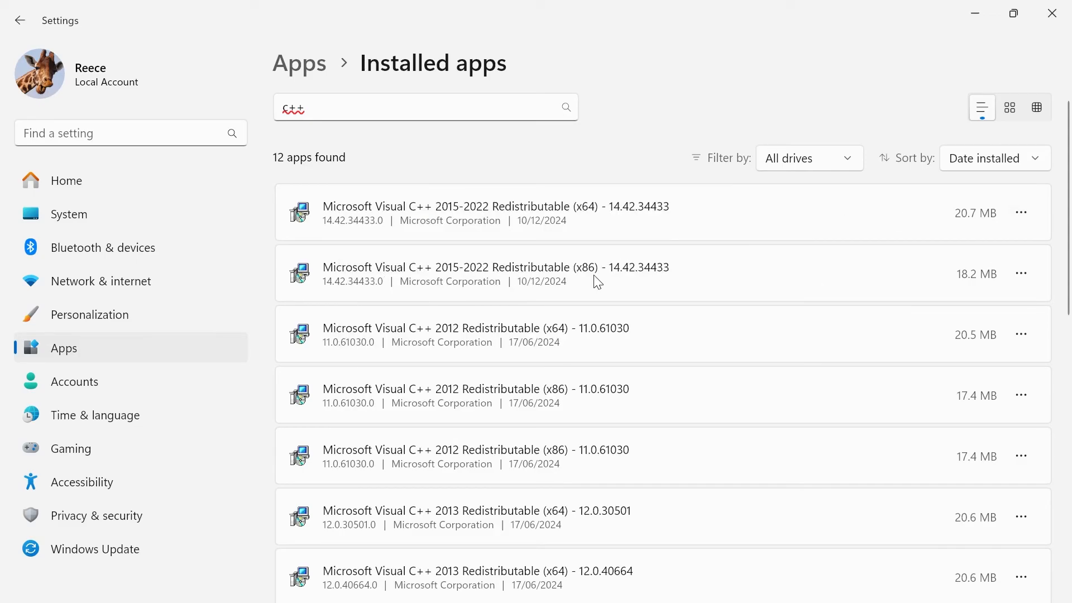
pyautogui.click(1021, 275)
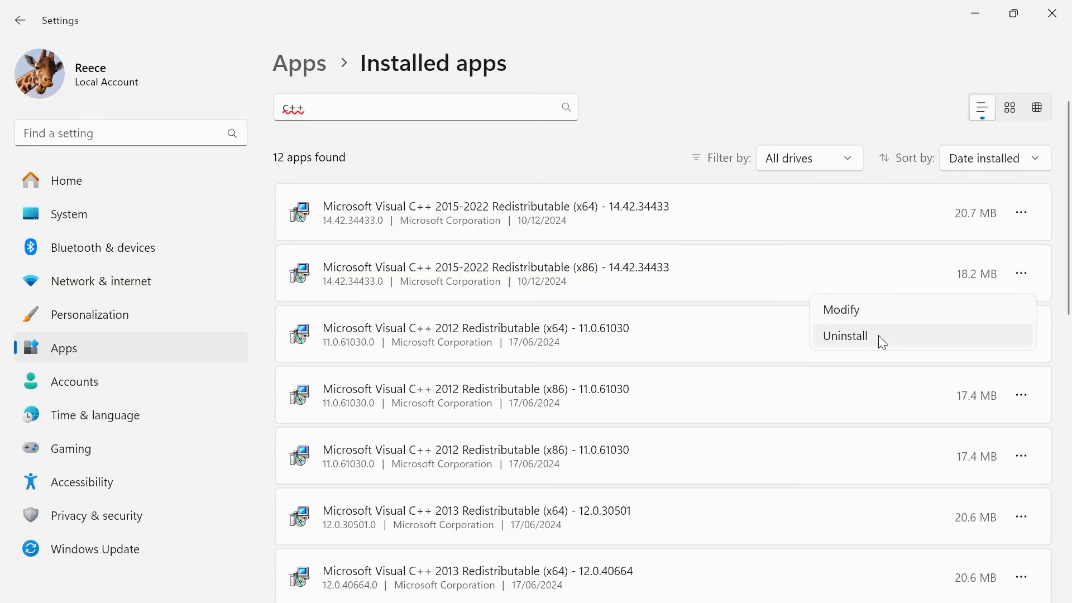
pyautogui.click(841, 309)
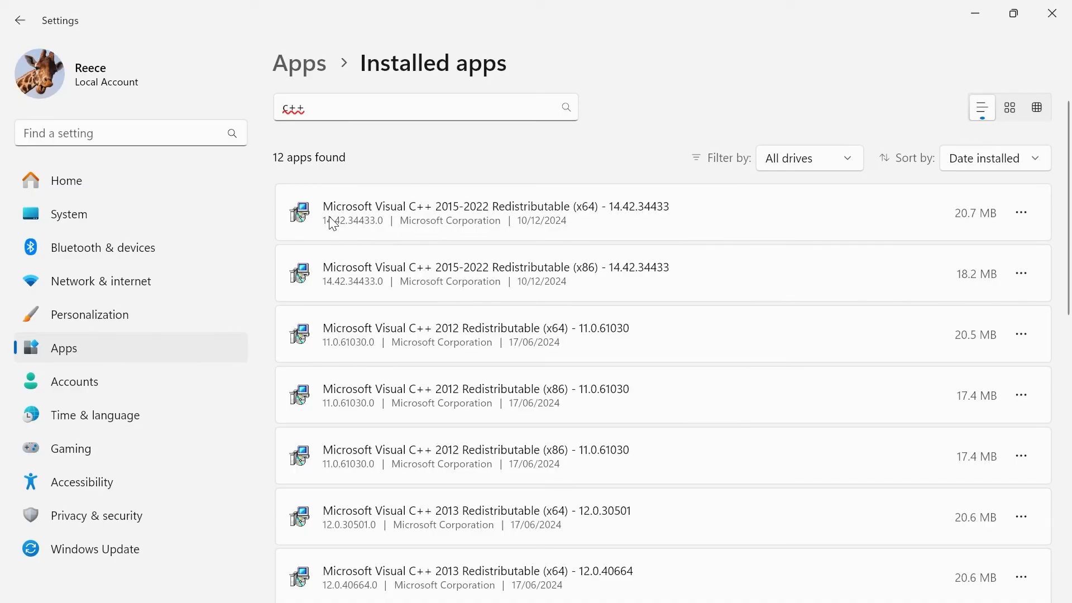
pyautogui.moveTo(427, 217)
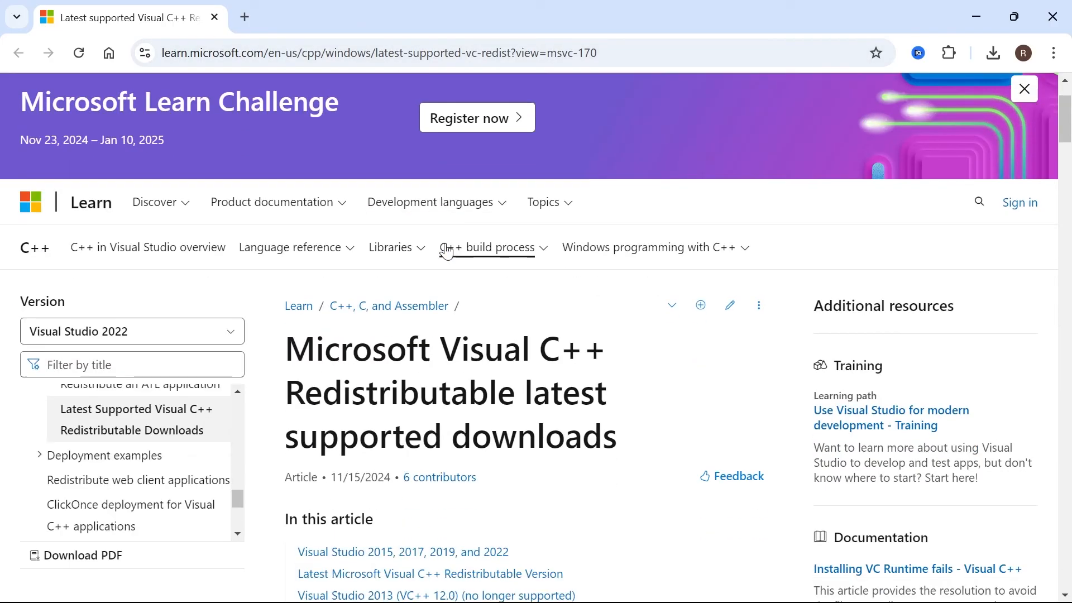
# Scroll Microsoft Learn's Visual C++ Redistributable page down to the ARM64, X86 and X64 download links
pyautogui.scroll(-3)
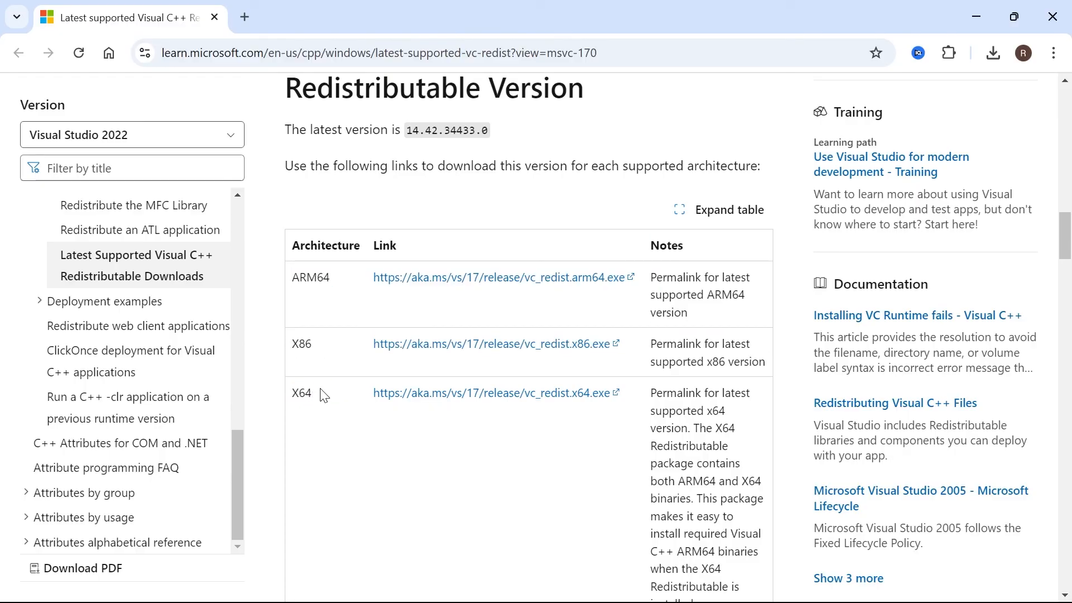
pyautogui.moveTo(456, 384)
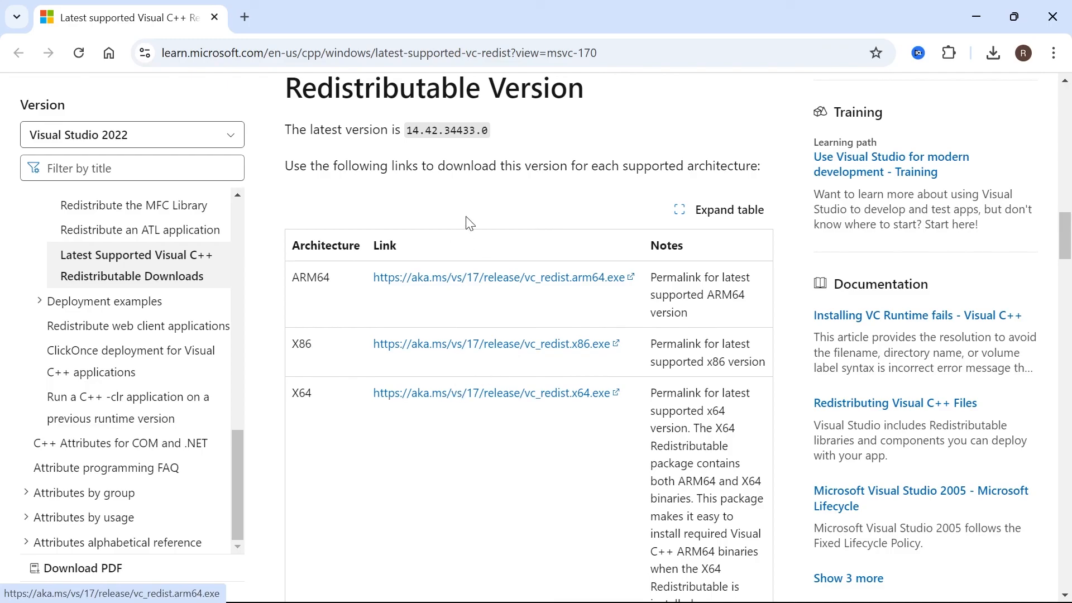
pyautogui.scroll(-3)
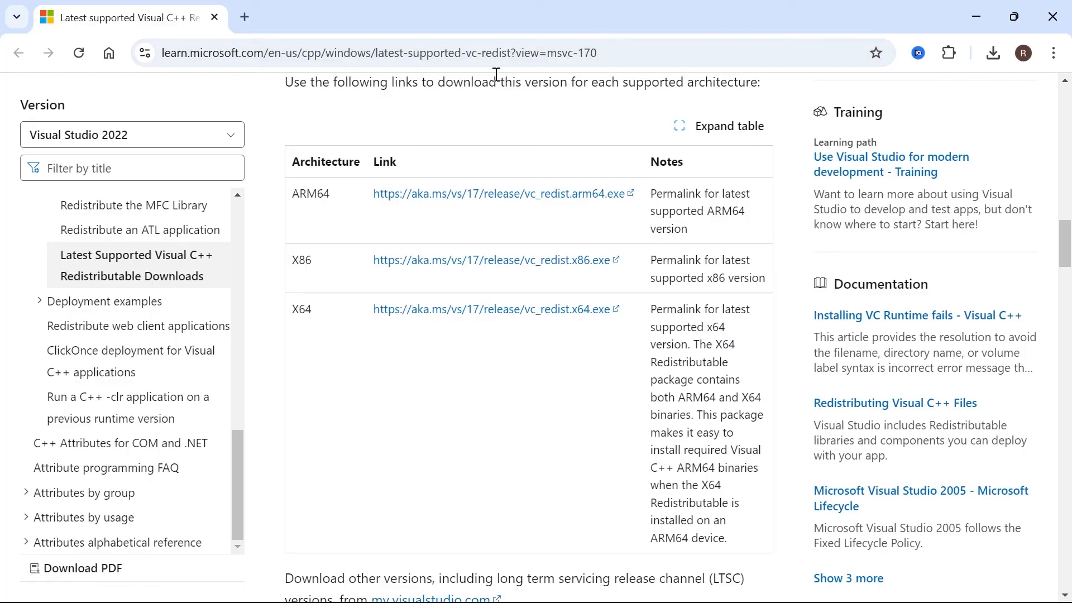
pyautogui.moveTo(451, 133)
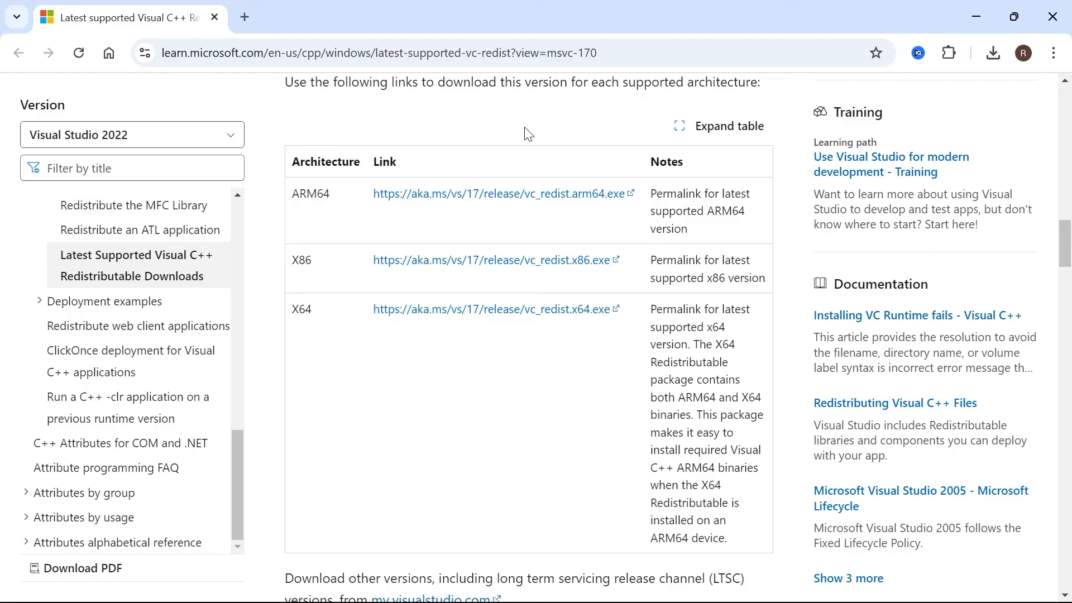
pyautogui.moveTo(512, 134)
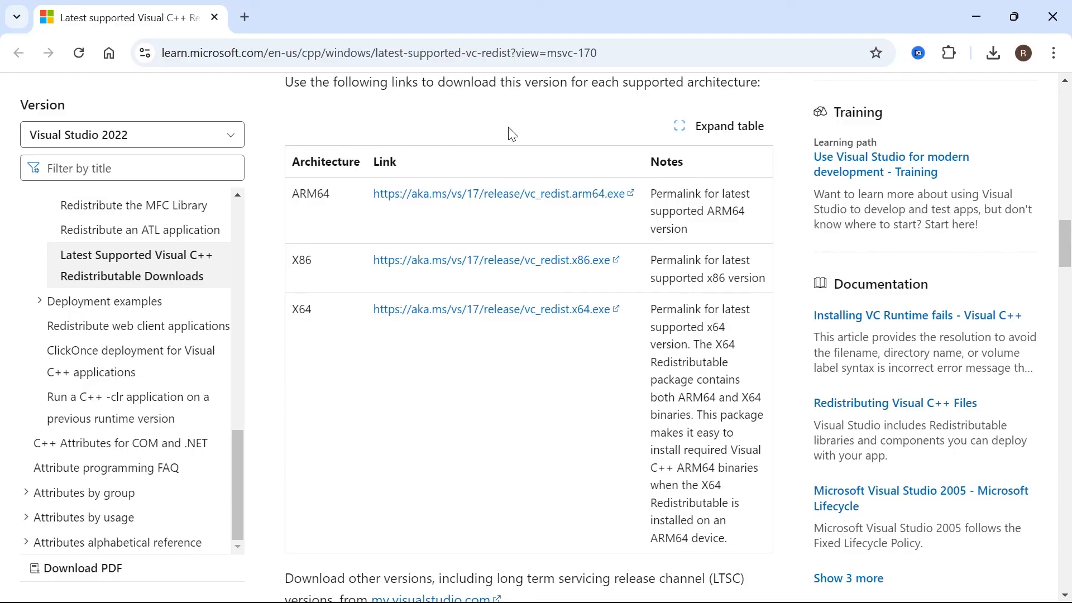